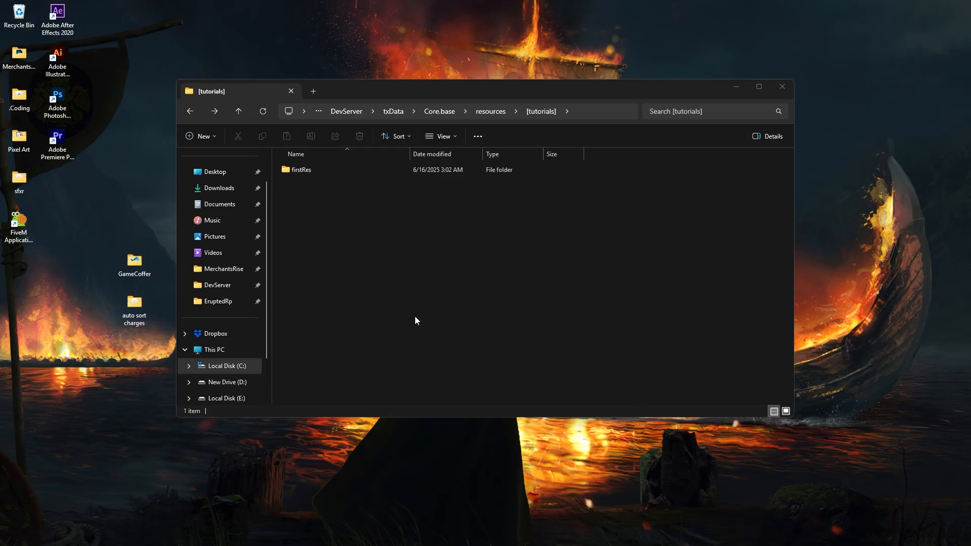
mouse_move(354, 273)
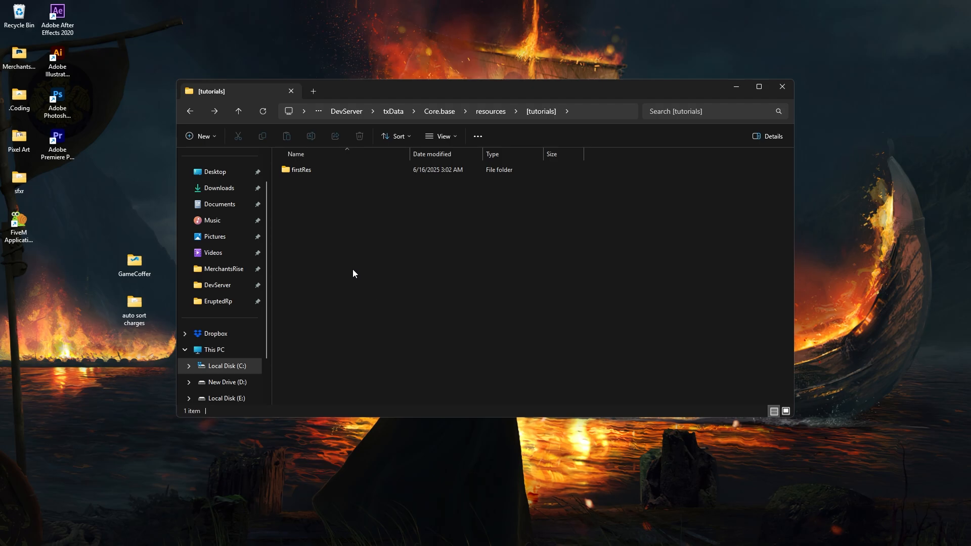
- Create an empty fxmanifest.lua file in resources > [tutorials] > firstRes
left_click(302, 169)
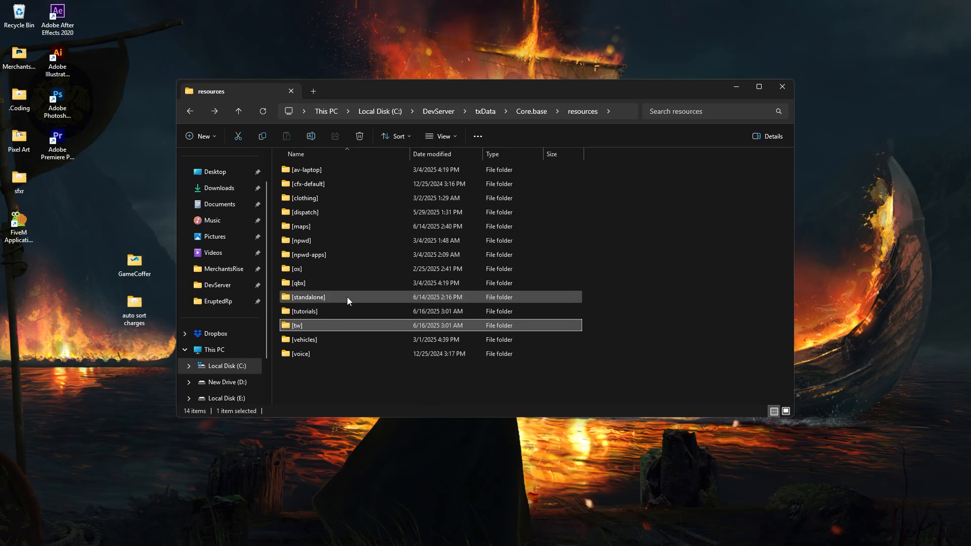
double_click(298, 283)
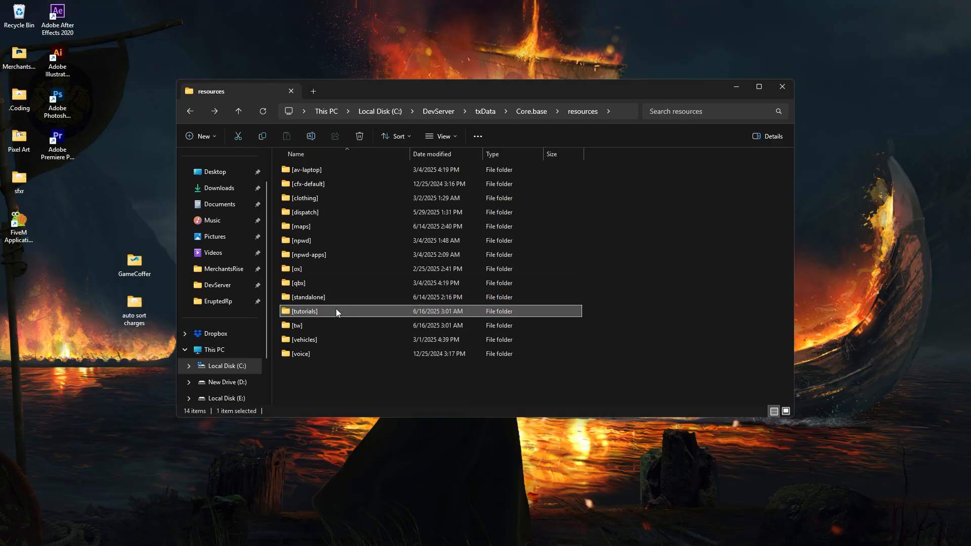
double_click(304, 311)
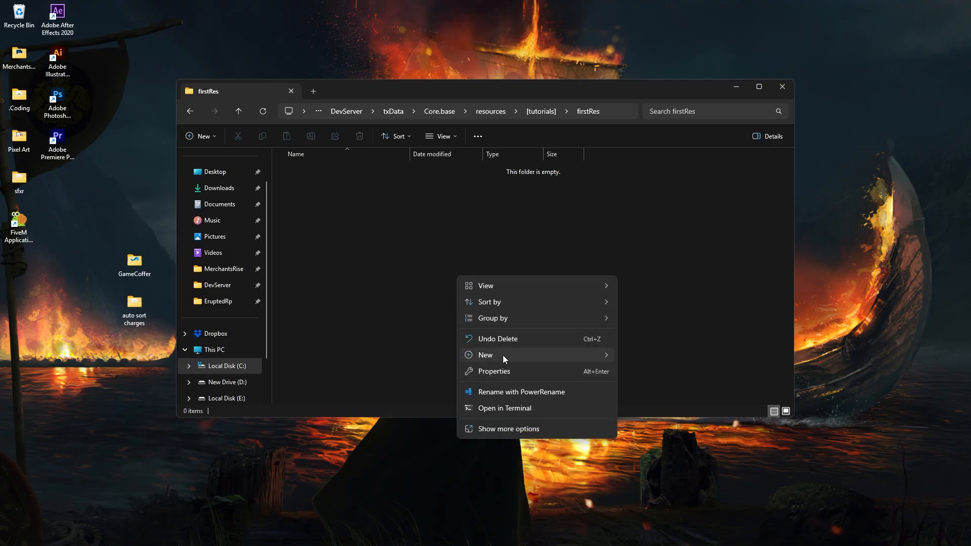
left_click(486, 355)
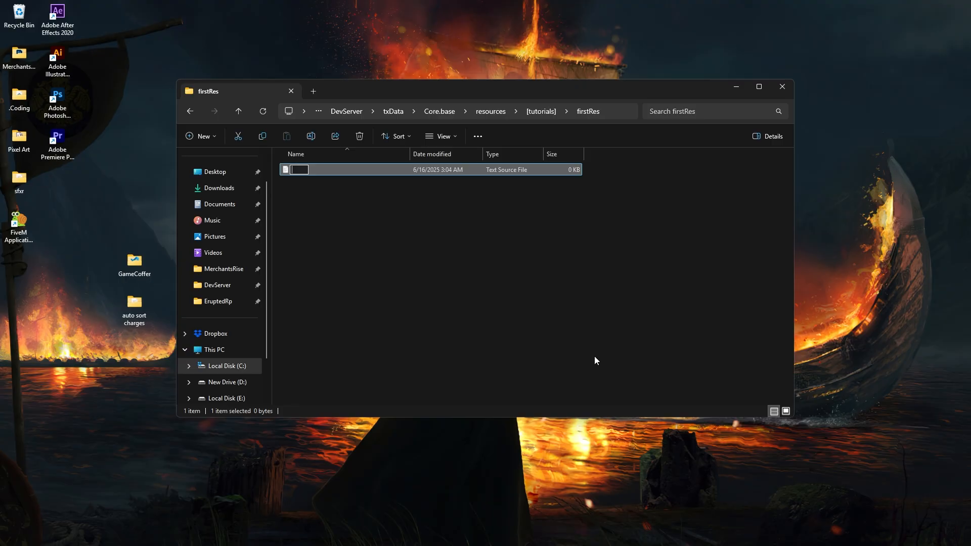
type("fxmanifest.lua")
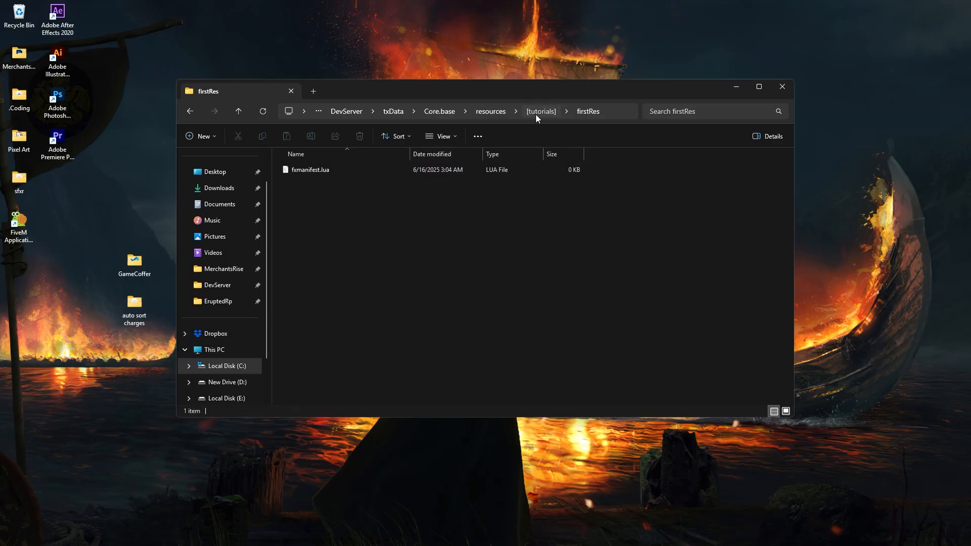
- Open fxmanifest.lua in VS Code and write fx_version 'cerulean' on line 1
left_click(541, 111)
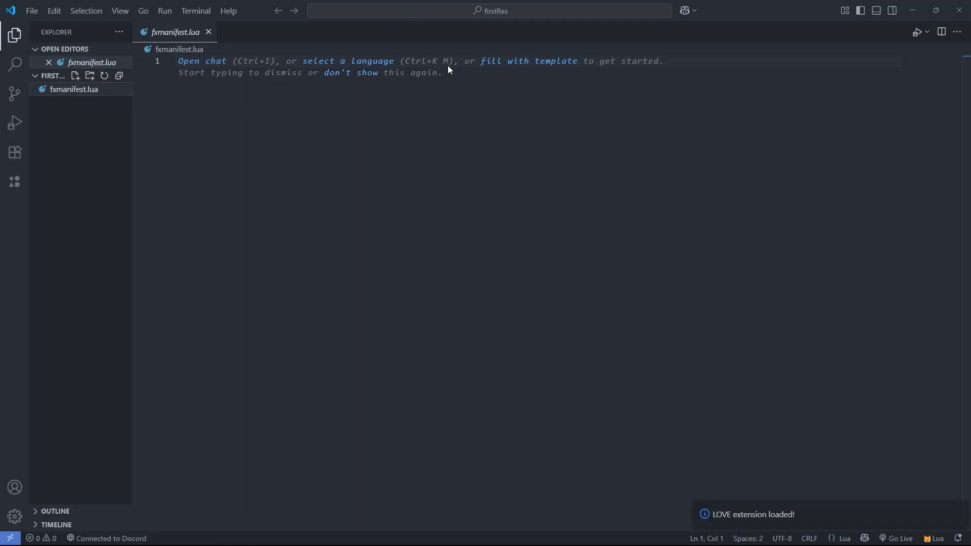
type("f")
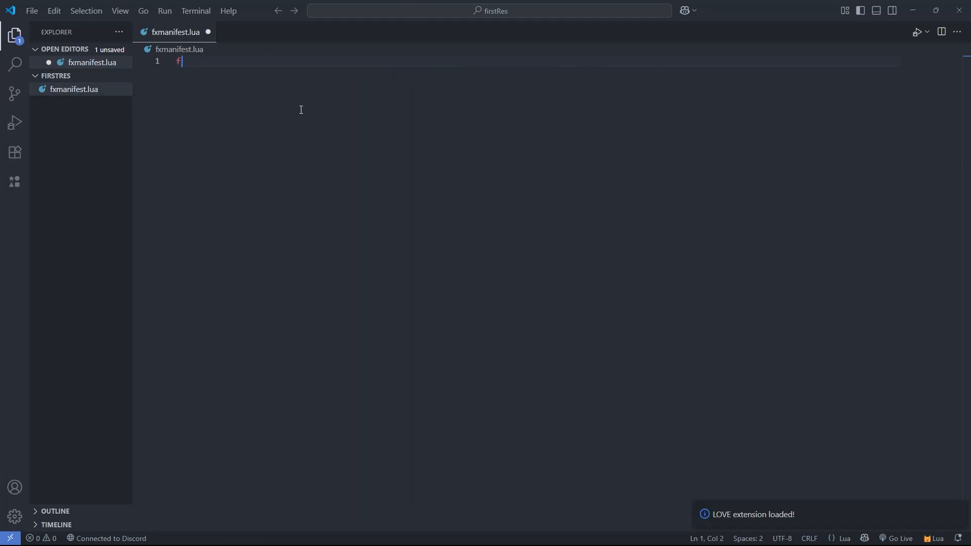
type("x_version")
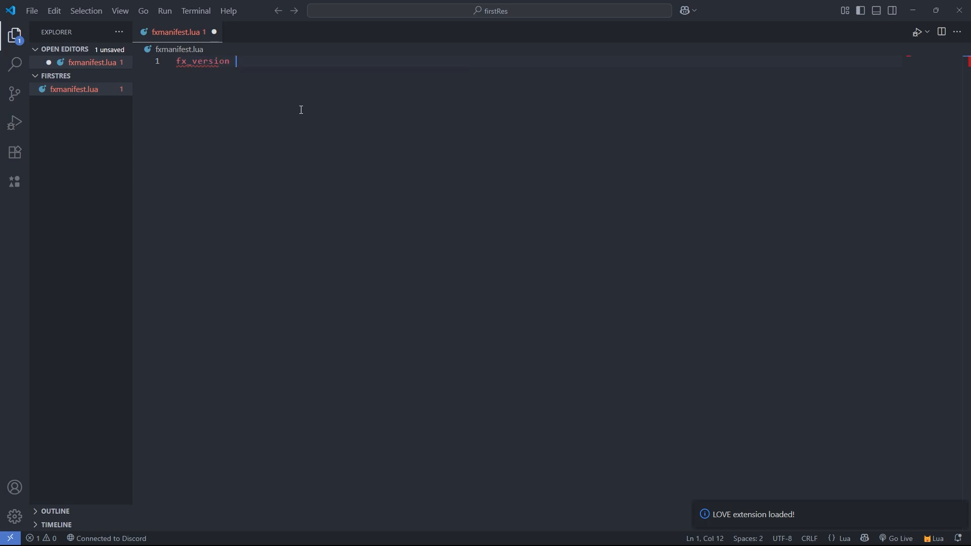
type("'c'")
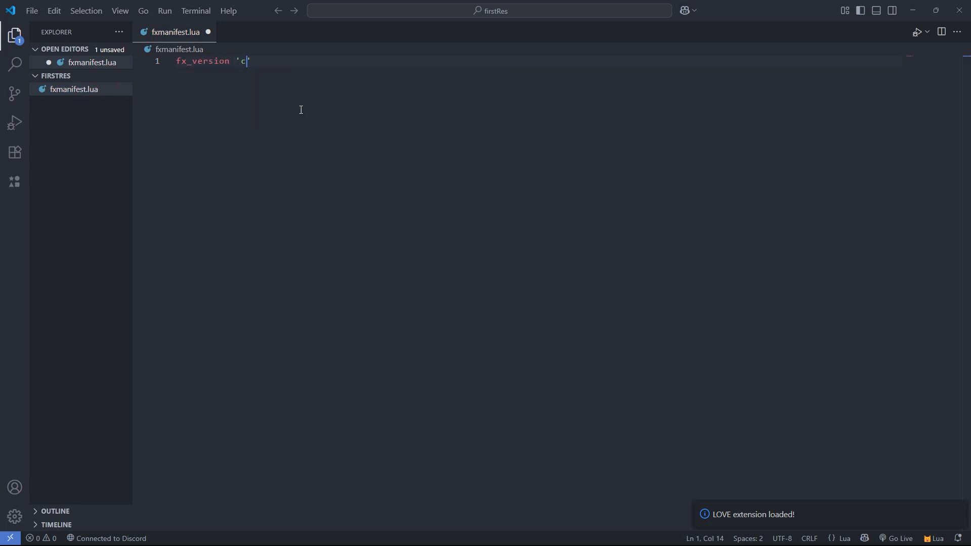
type("erulean")
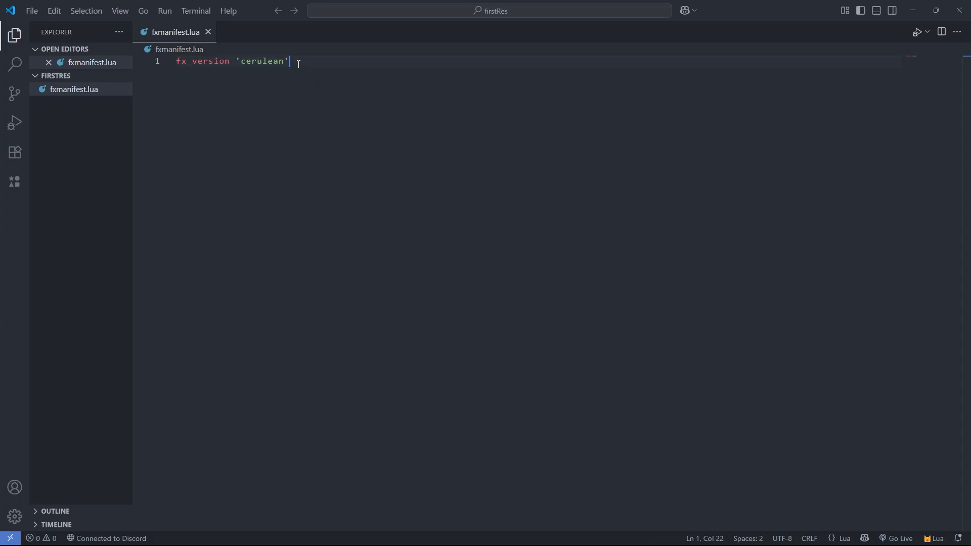
mouse_move(324, 72)
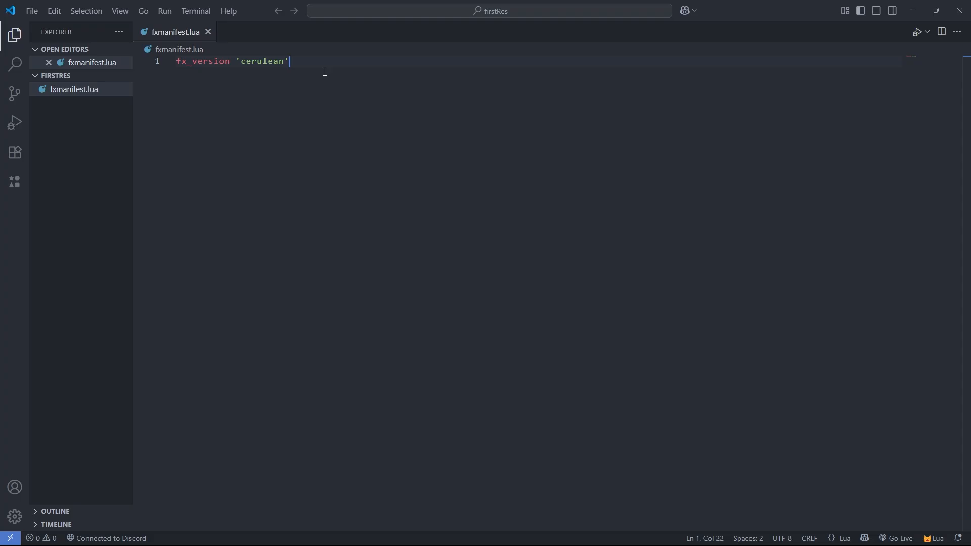
- Add game 'gta5' on line 2 and save the manifest
type("g")
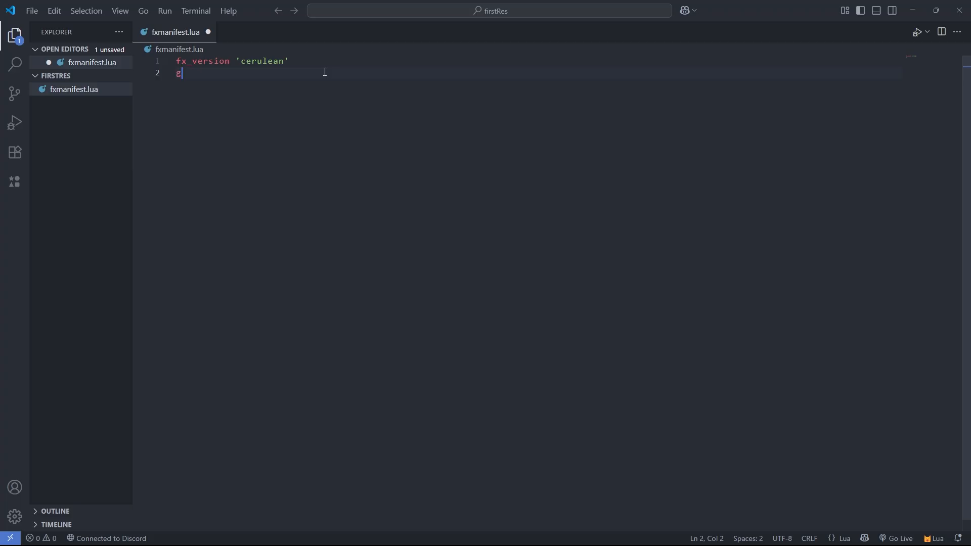
type("ame 'gta5'")
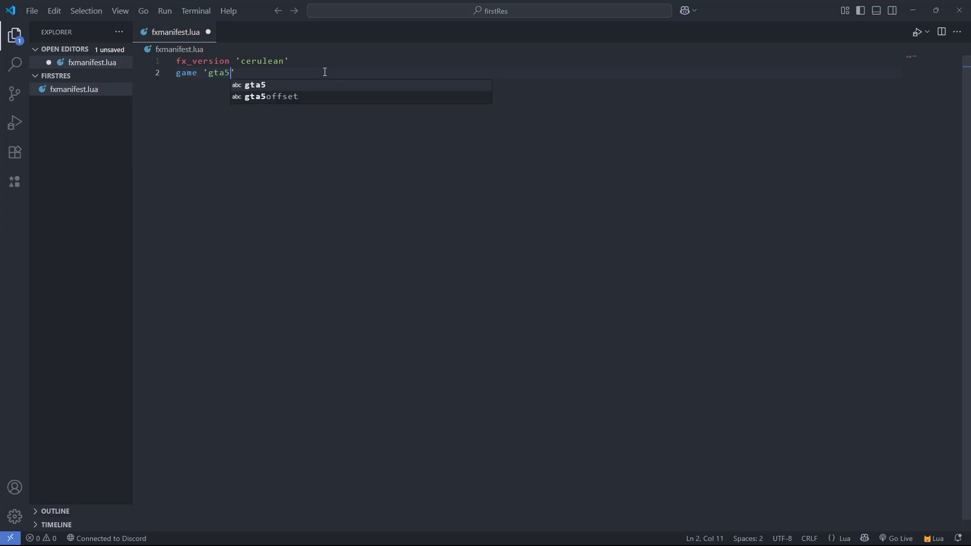
key("ctrl+s")
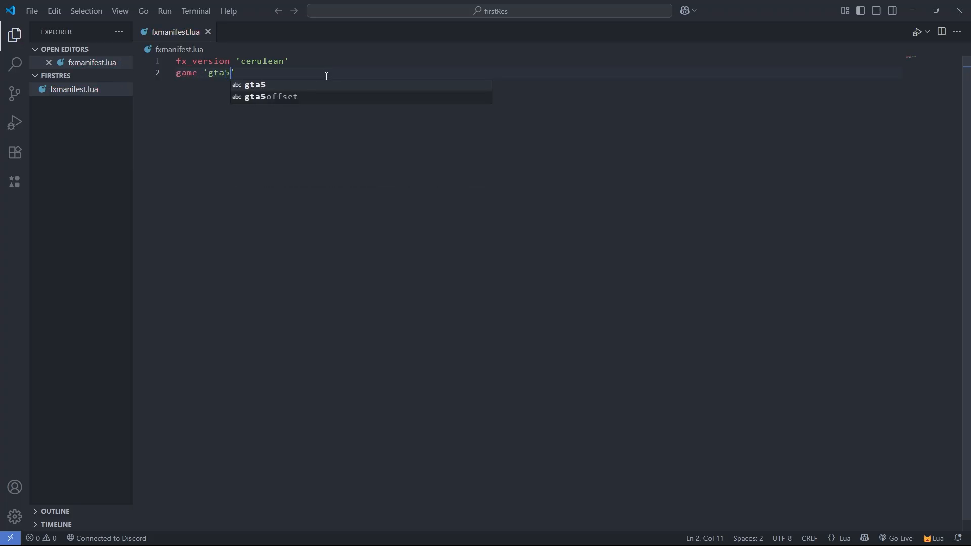
type("'")
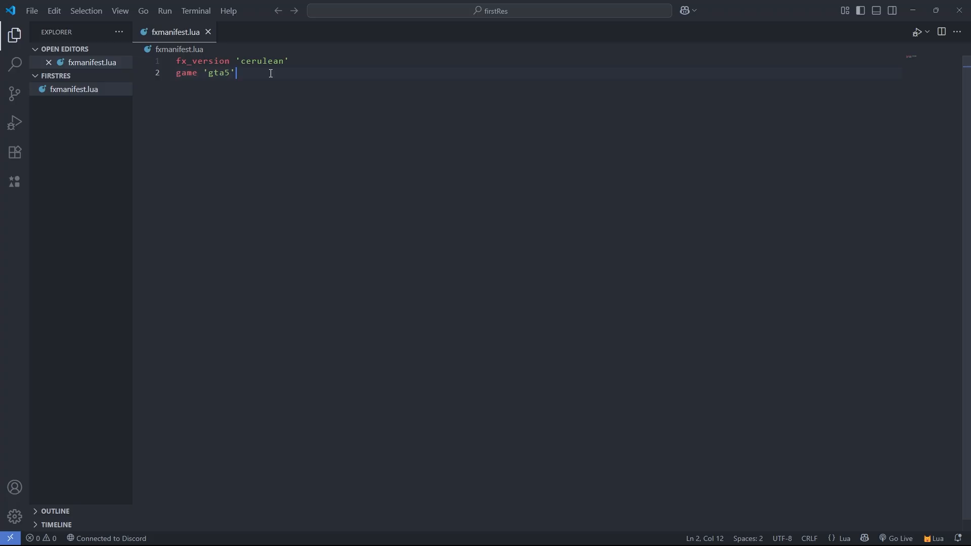
type("descrip")
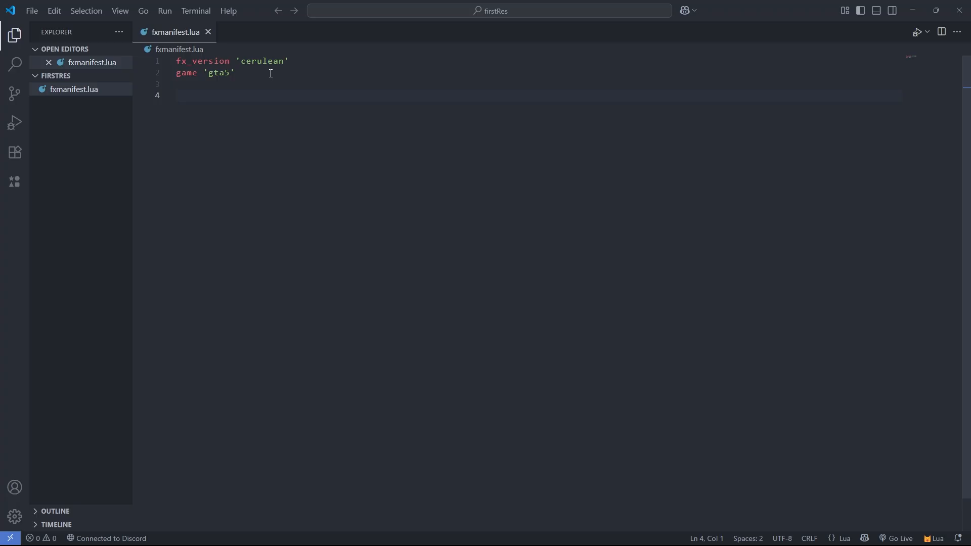
type("sahr")
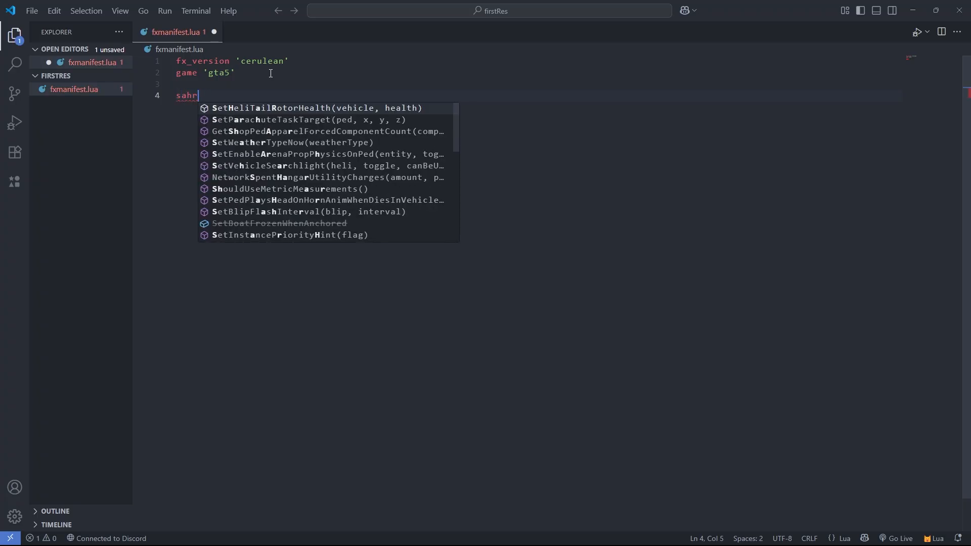
type("shared_sc")
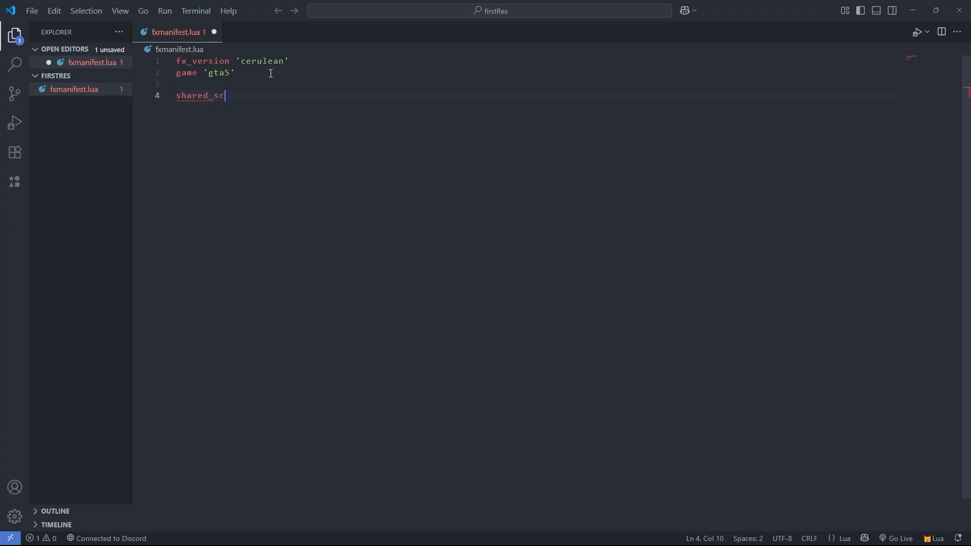
type("ripts {")
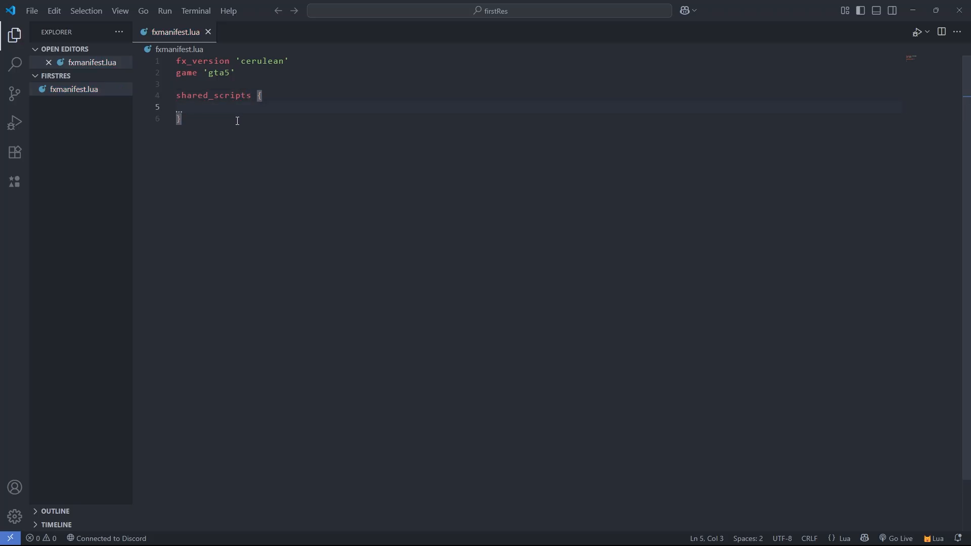
type("'@'")
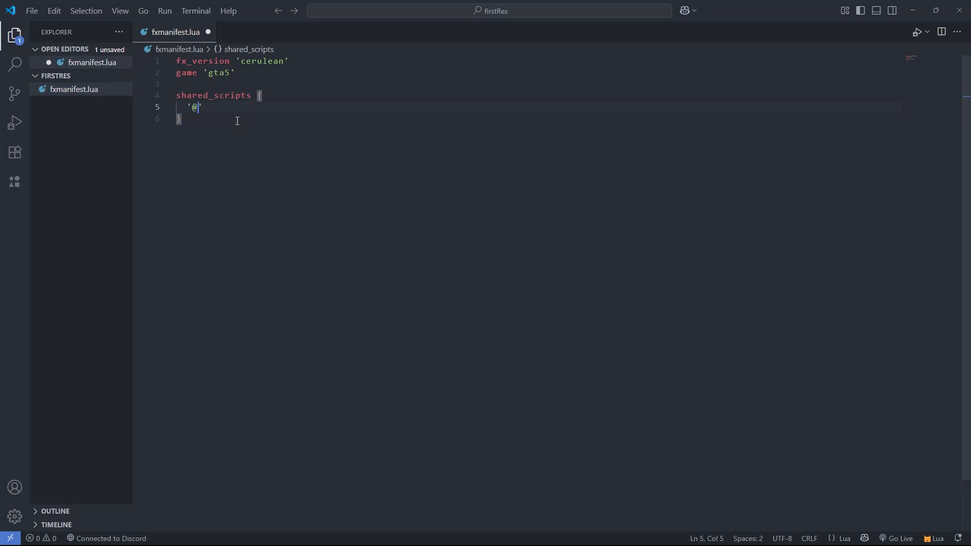
type("ox")
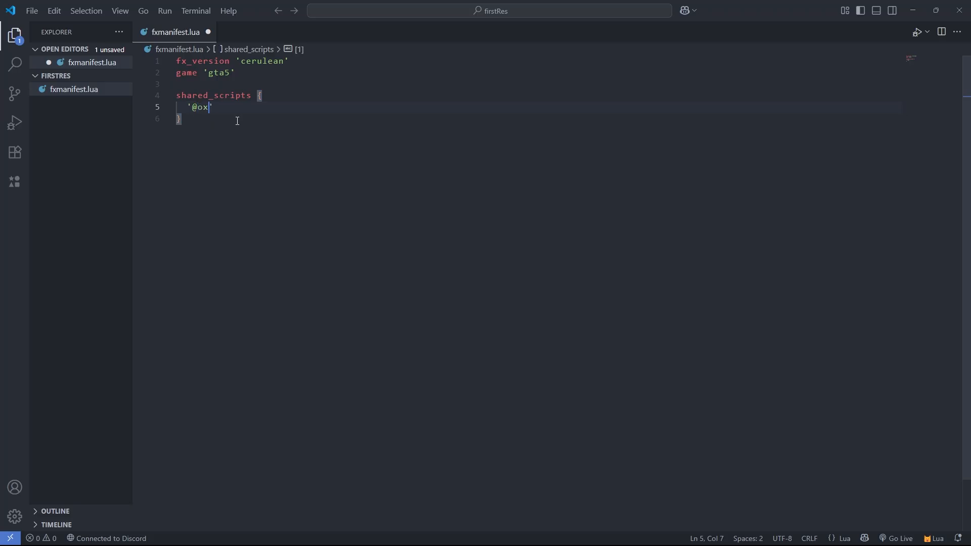
type("_lib")
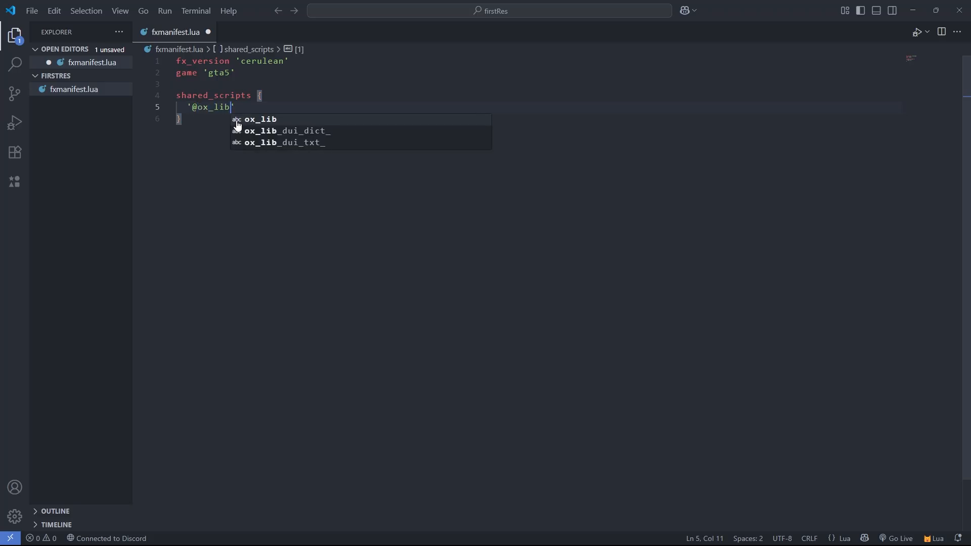
type("/in")
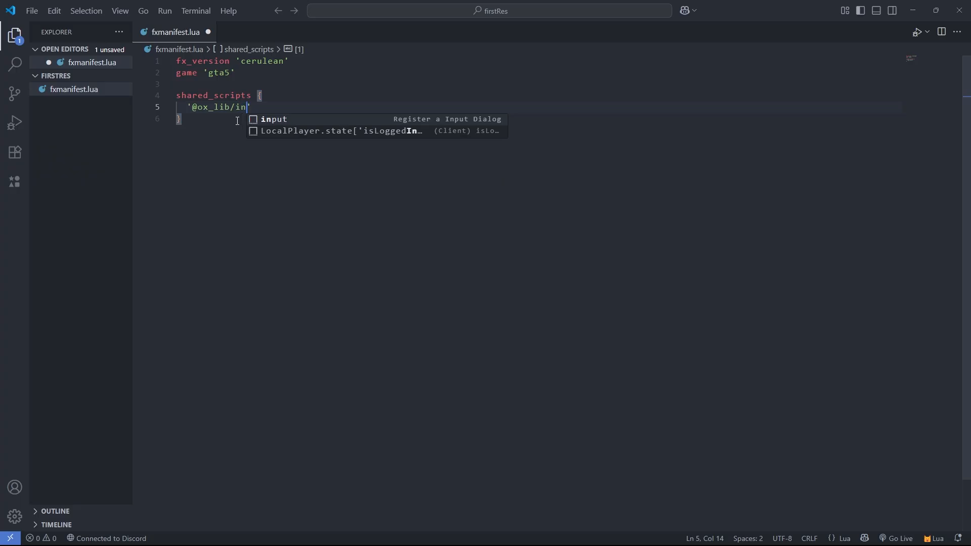
type("it.lua")
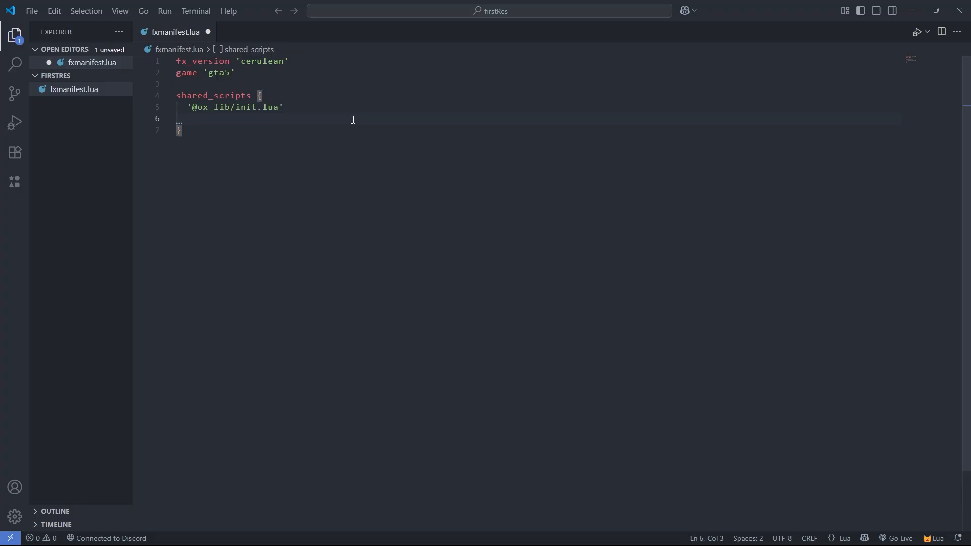
- Add 'config.lua' as the second shared script and save the manifest
type("'config.")
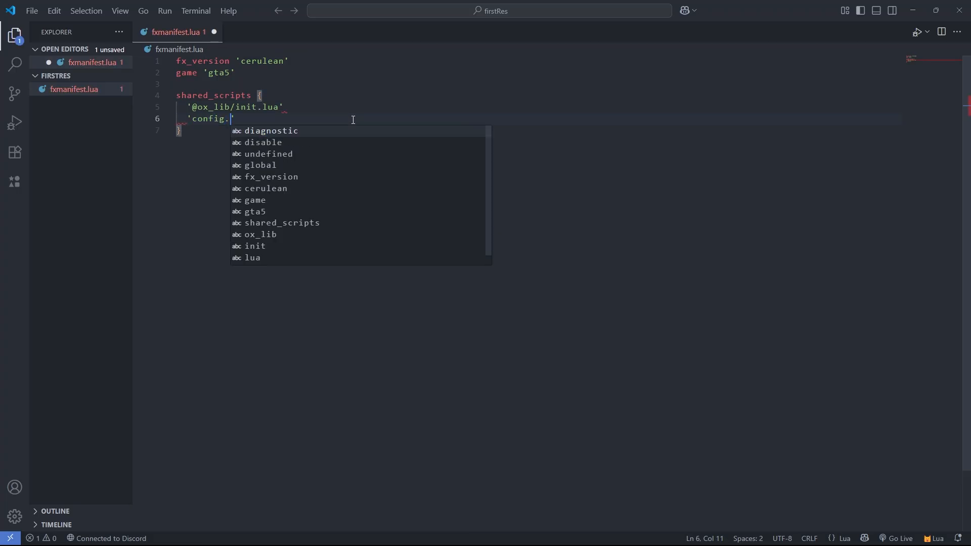
type("lua")
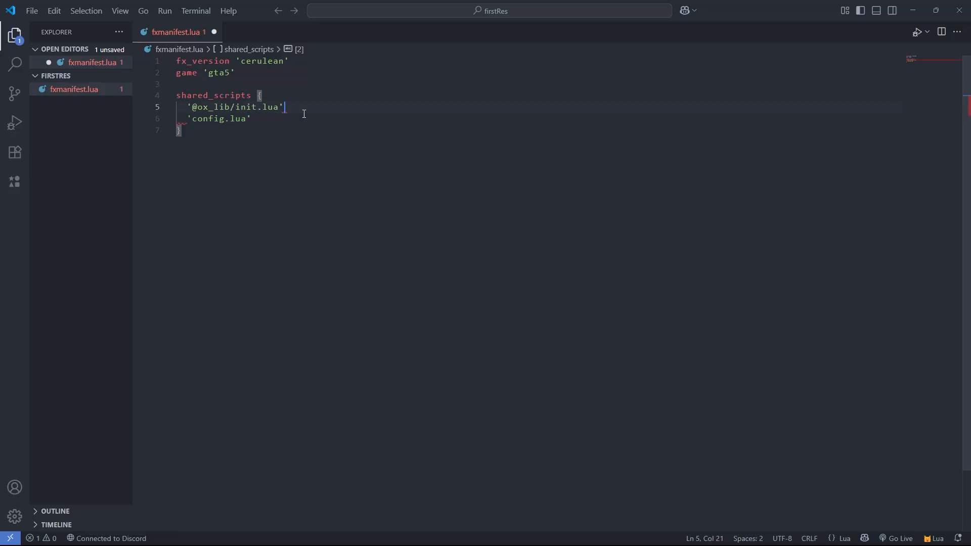
key("ctrl+s")
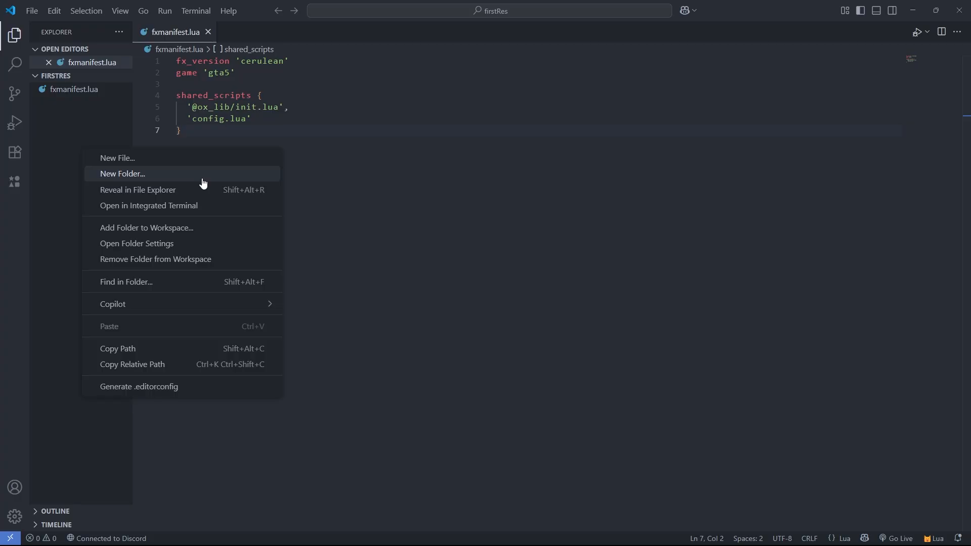
- Add a config folder and point the second shared script to 'config/shared.lua'
left_click(122, 173)
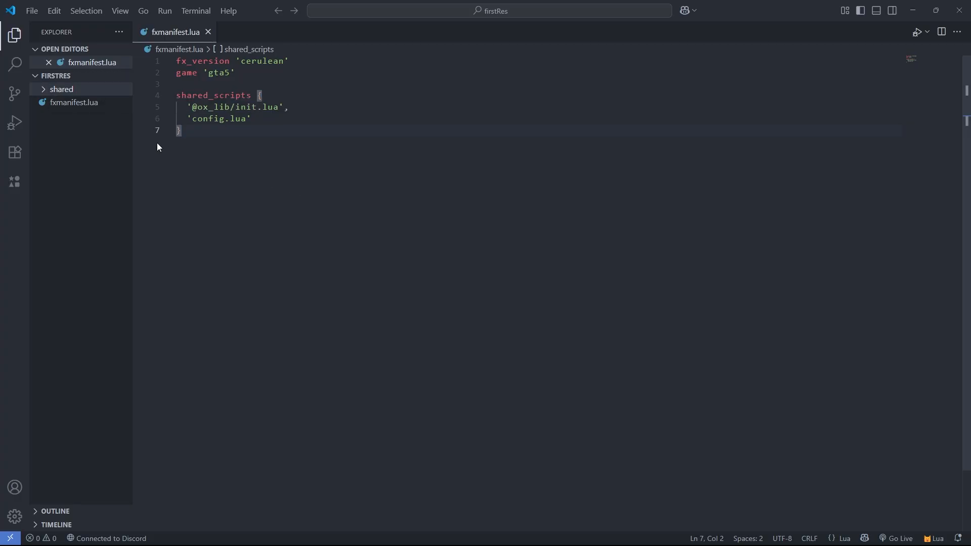
type("shared/")
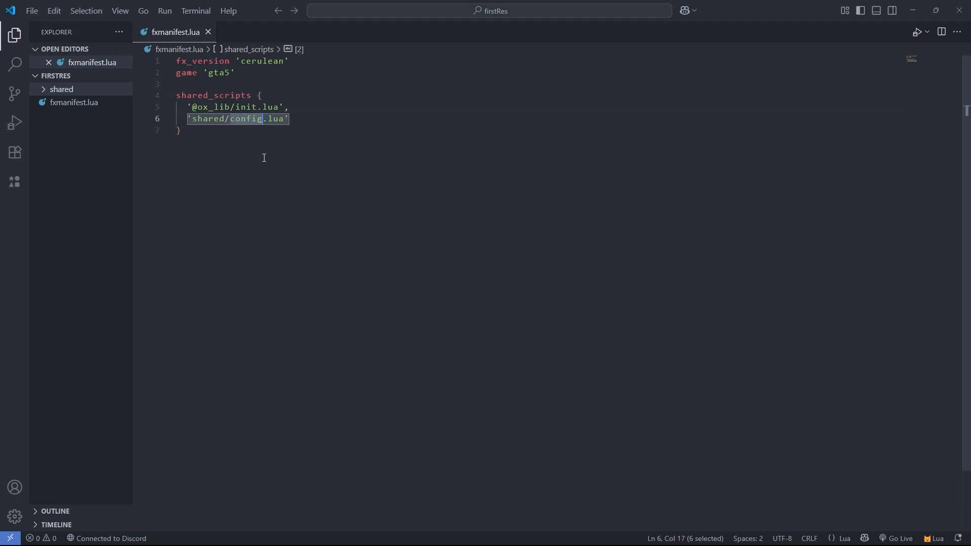
type("shared")
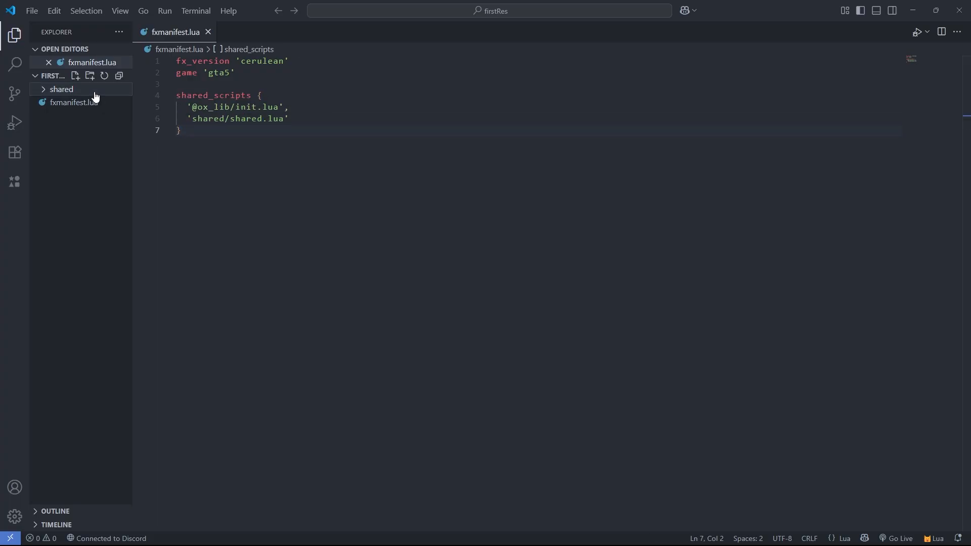
type("Con")
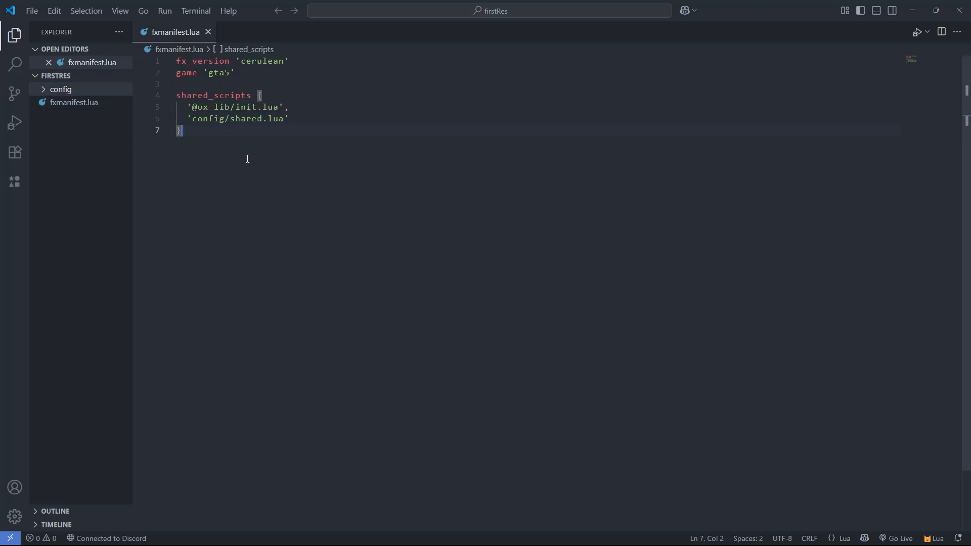
mouse_move(264, 157)
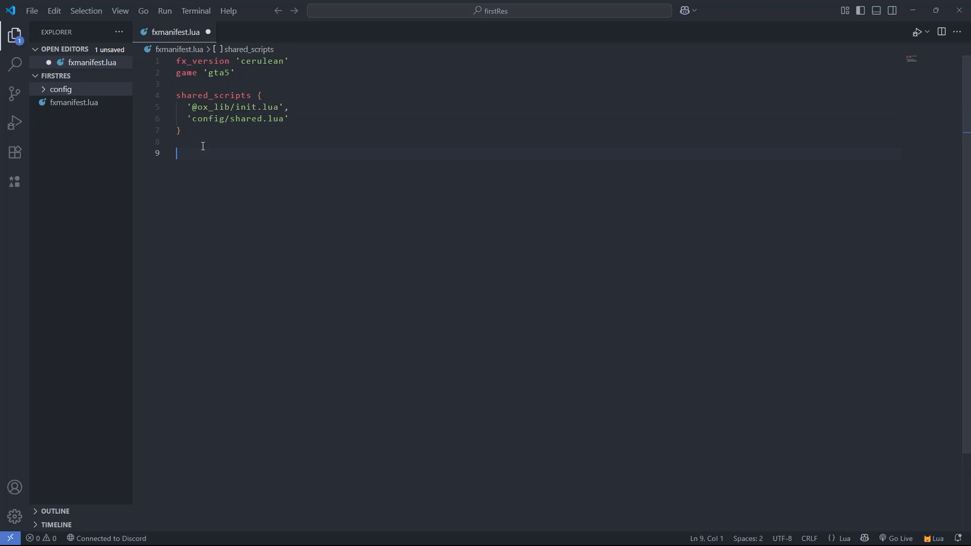
- Type a client_scripts { block below shared_scripts with an empty '' entry
type("client")
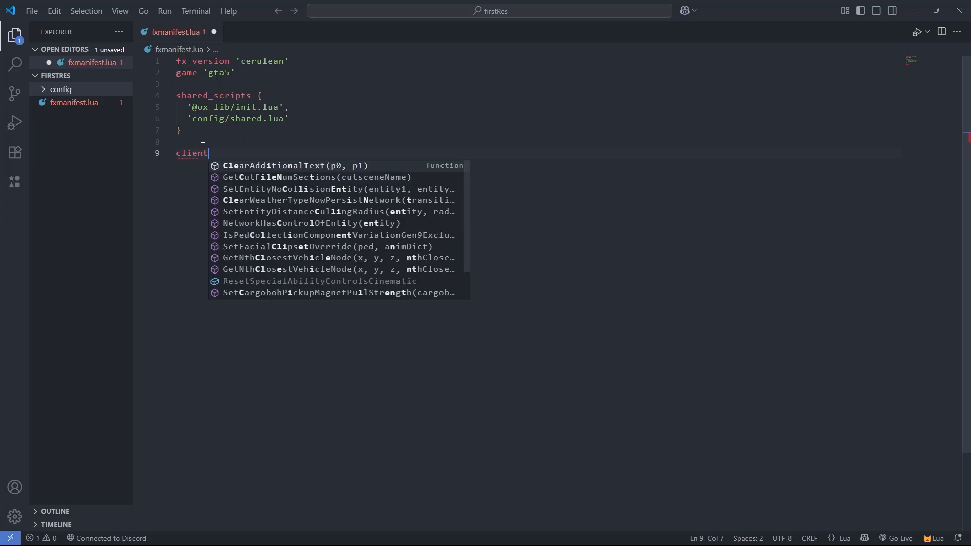
type("_scripts")
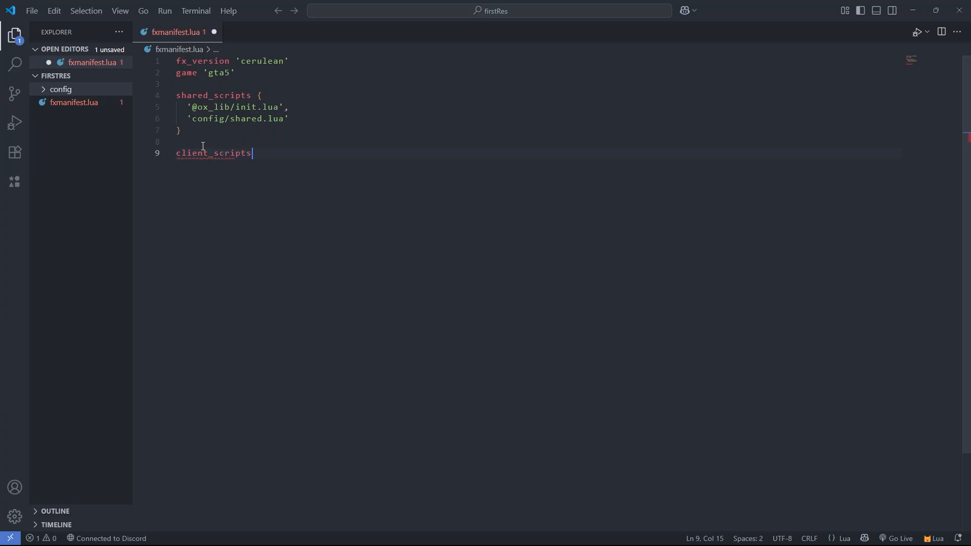
type("{")
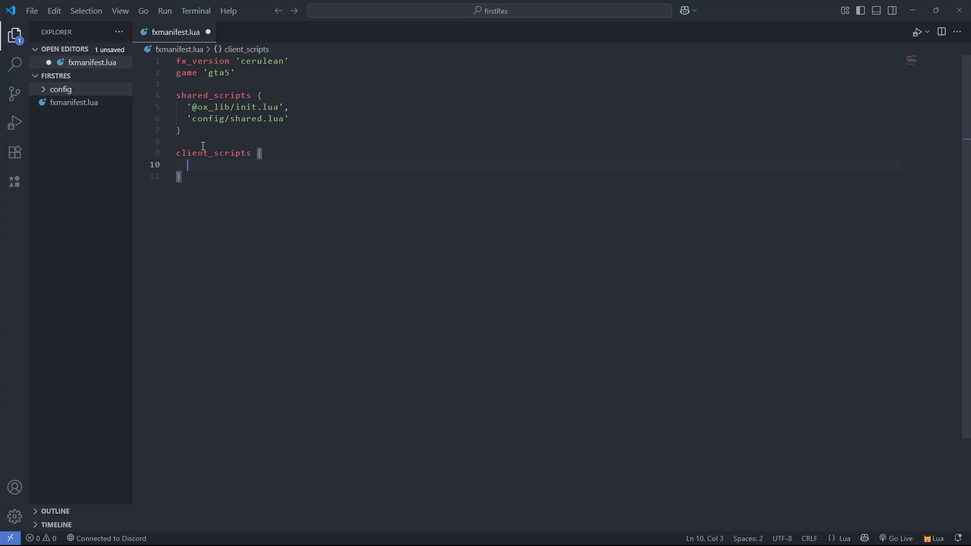
type("''")
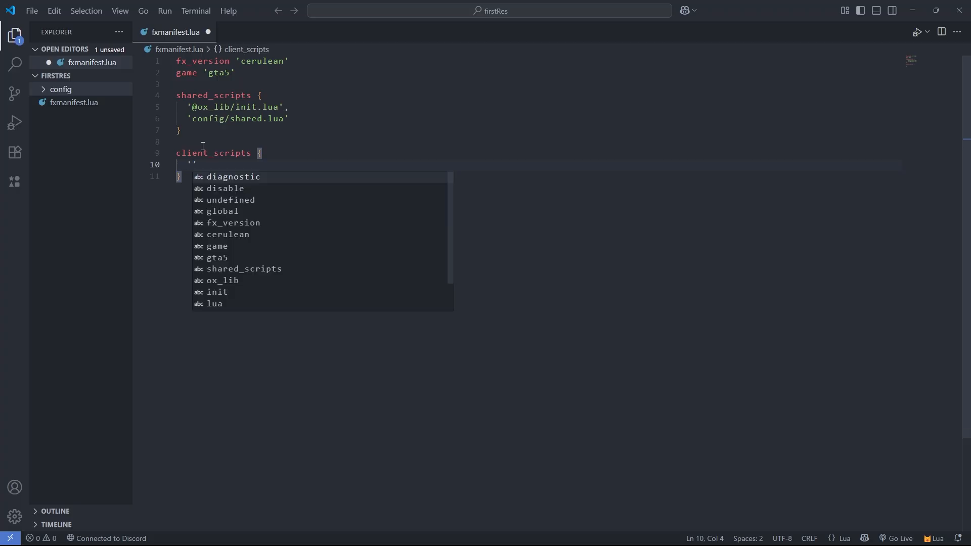
- Create client and server folders and list 'client/' under client_scripts, then save
right_click(61, 89)
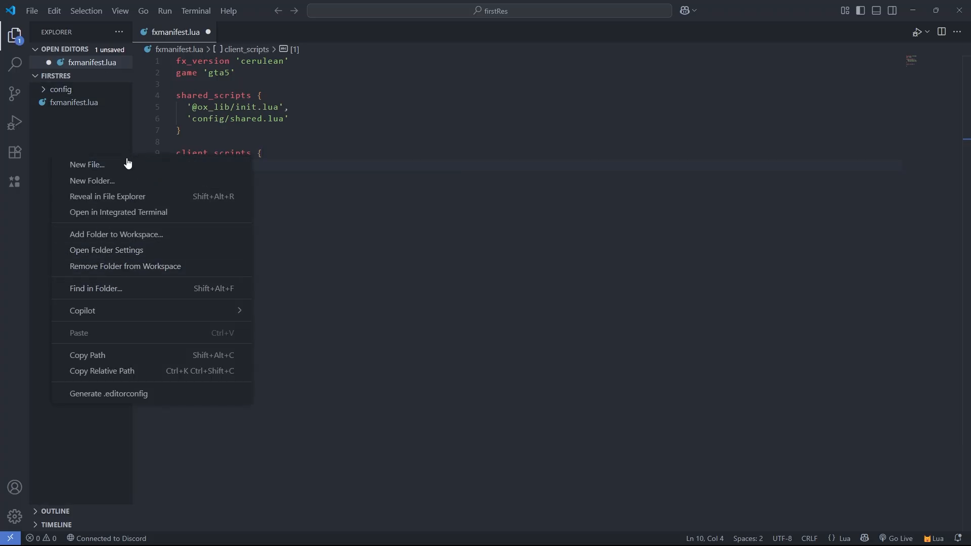
left_click(86, 164)
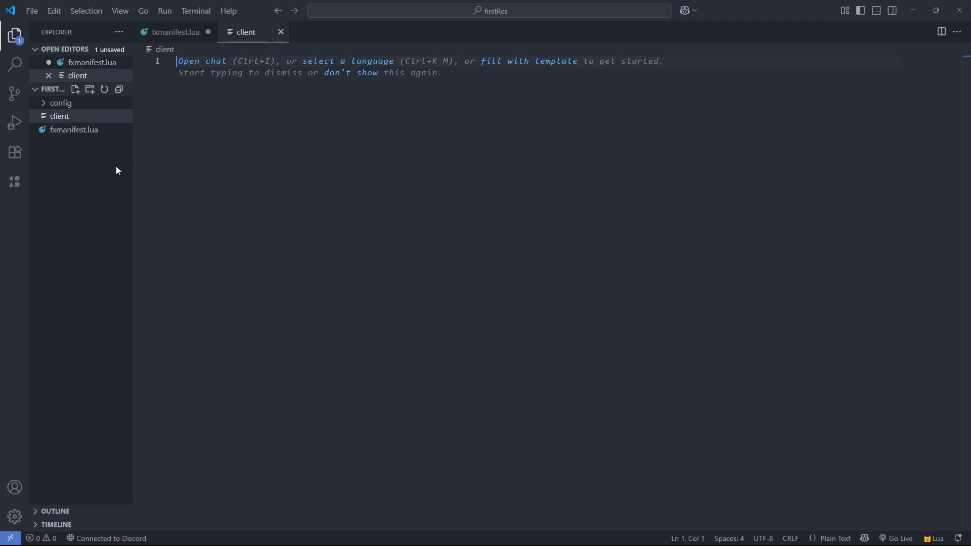
left_click(75, 90)
type("server")
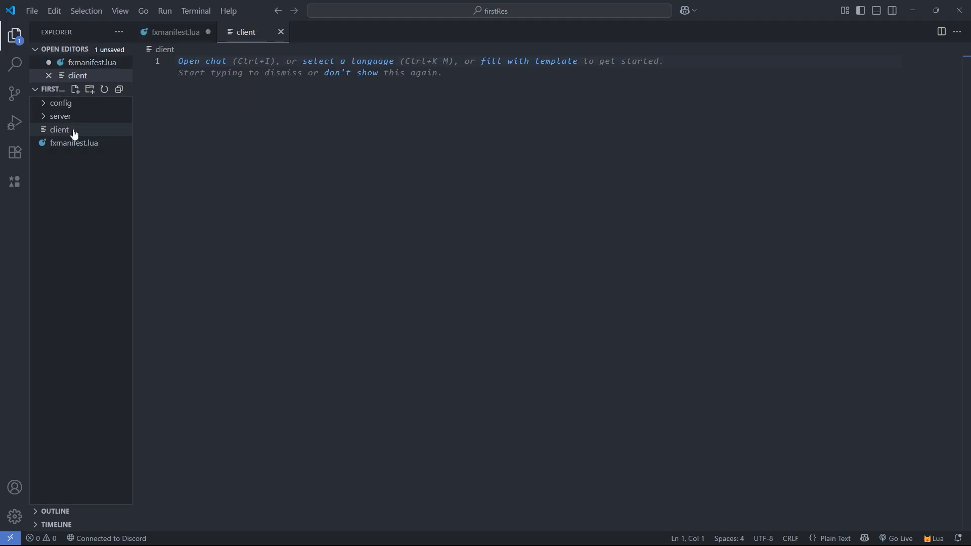
left_click(60, 117)
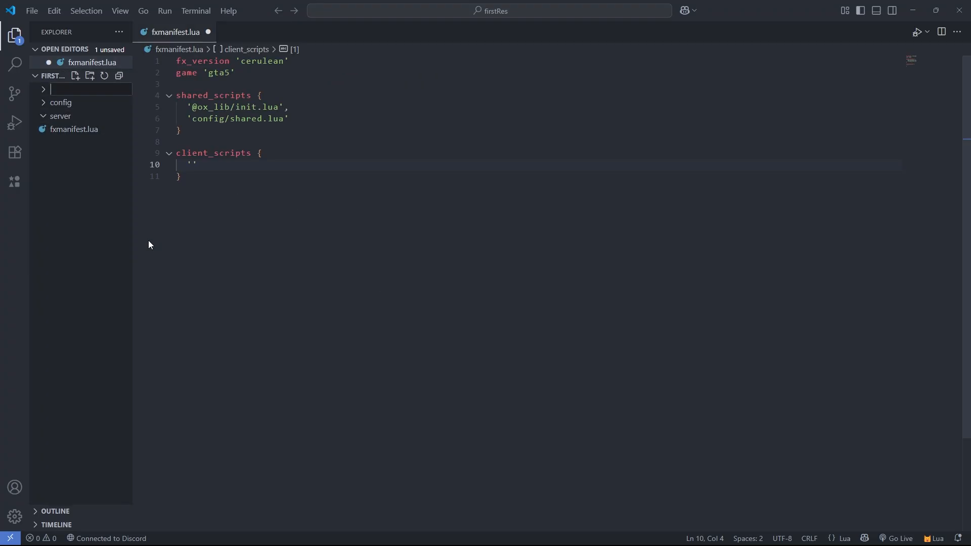
type("client")
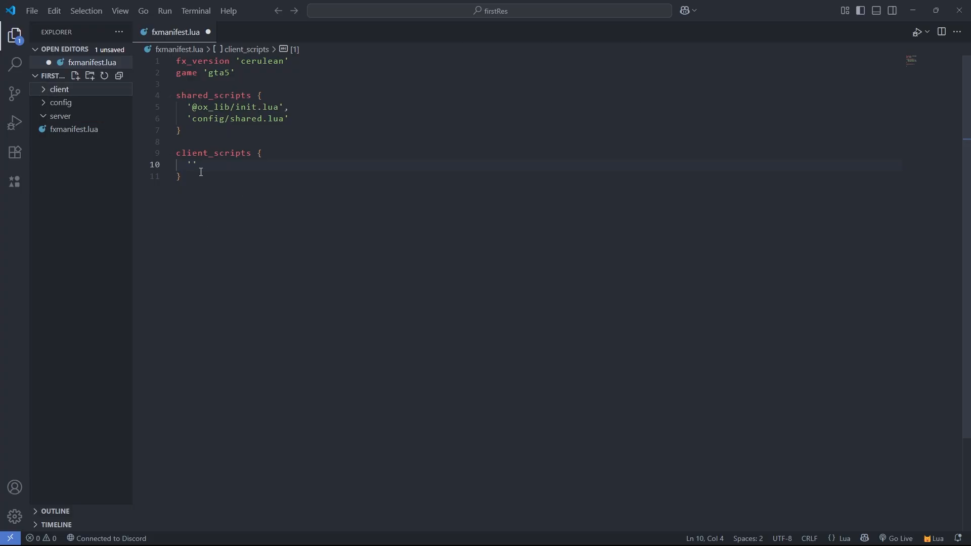
type("client.")
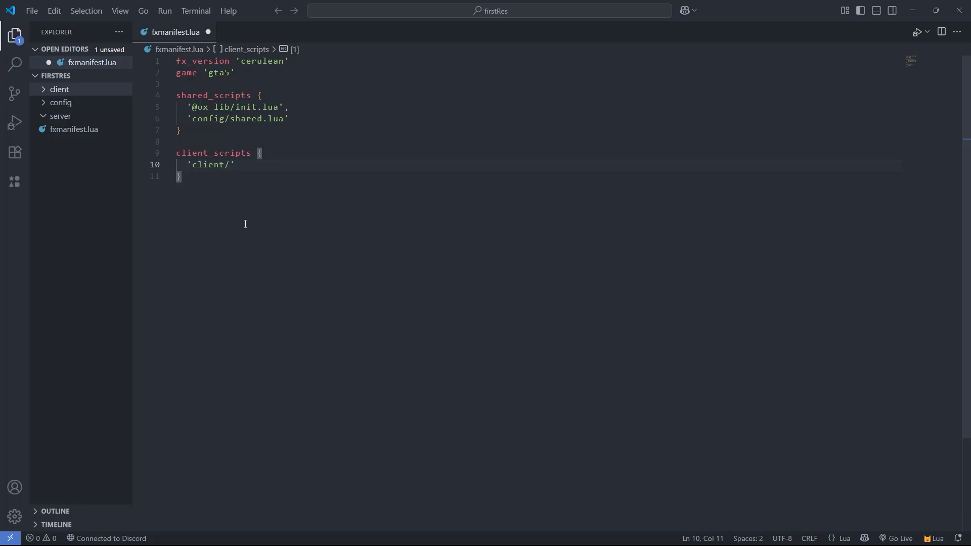
type("*")
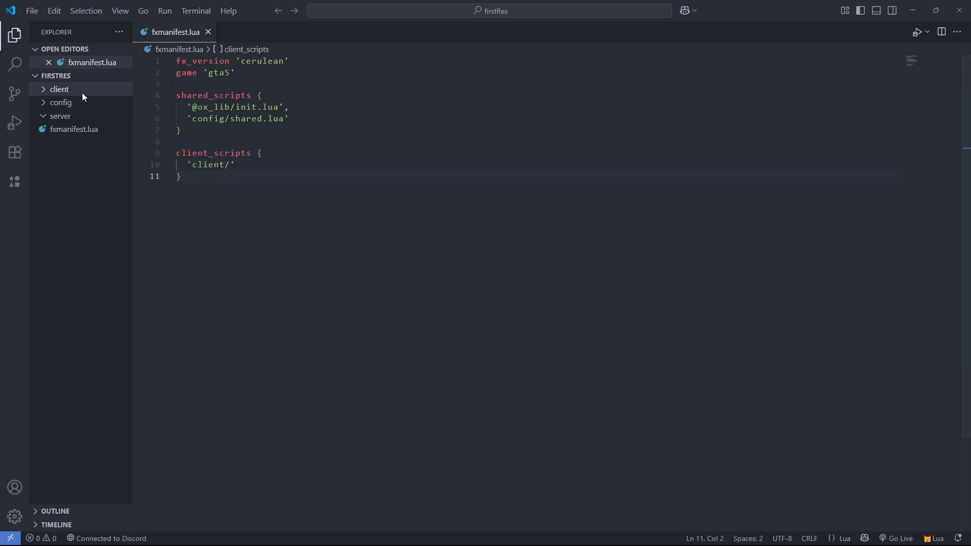
- Create client/client.lua and leave client_scripts listing only 'client/client.lua', saved
left_click(75, 76)
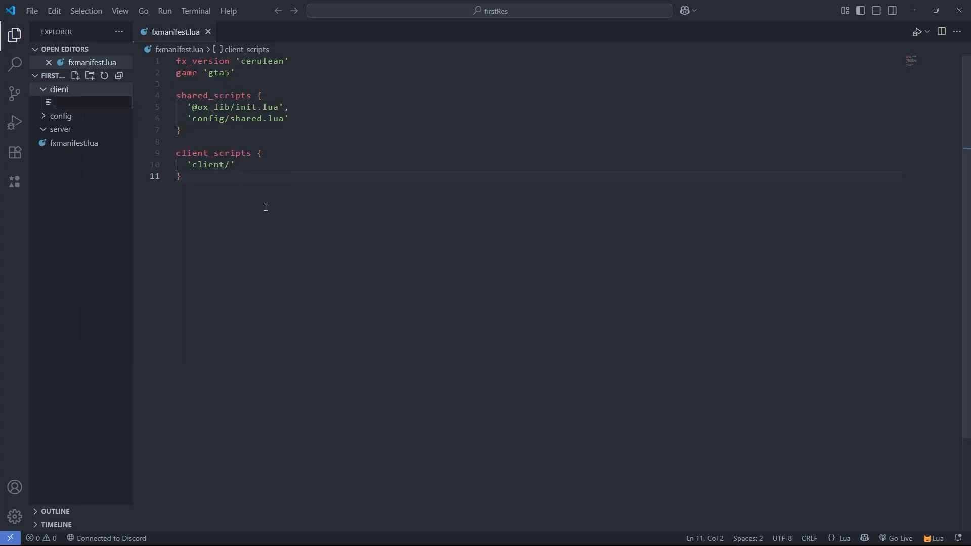
type("client.")
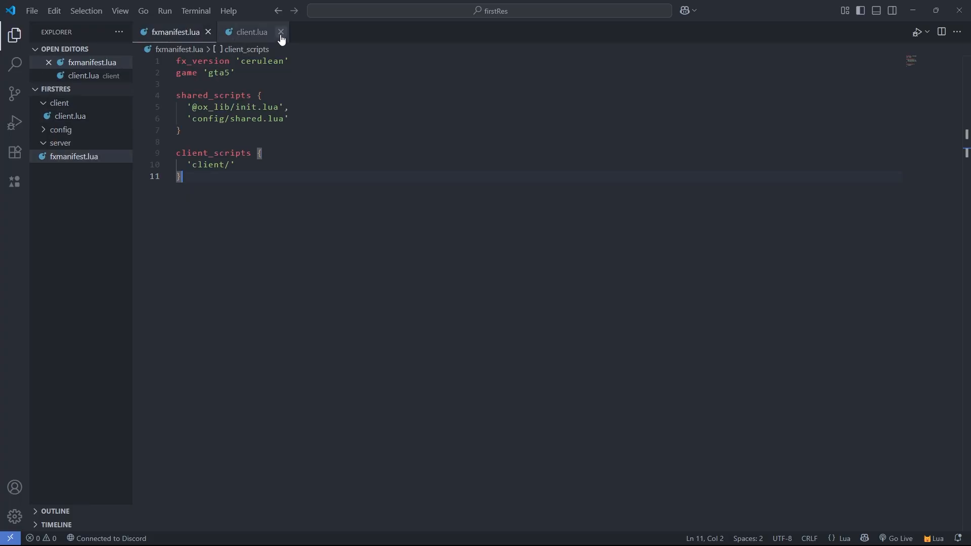
type("clie")
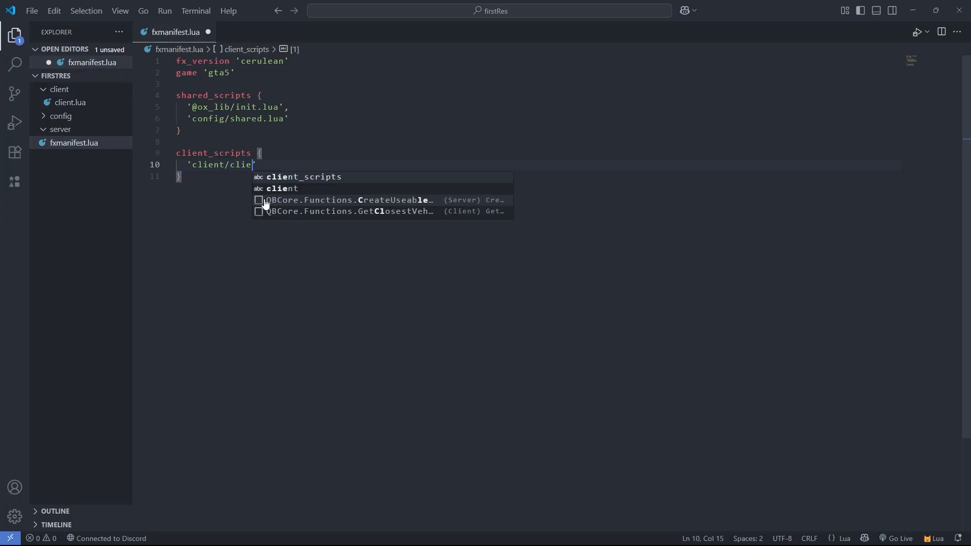
type("nt.")
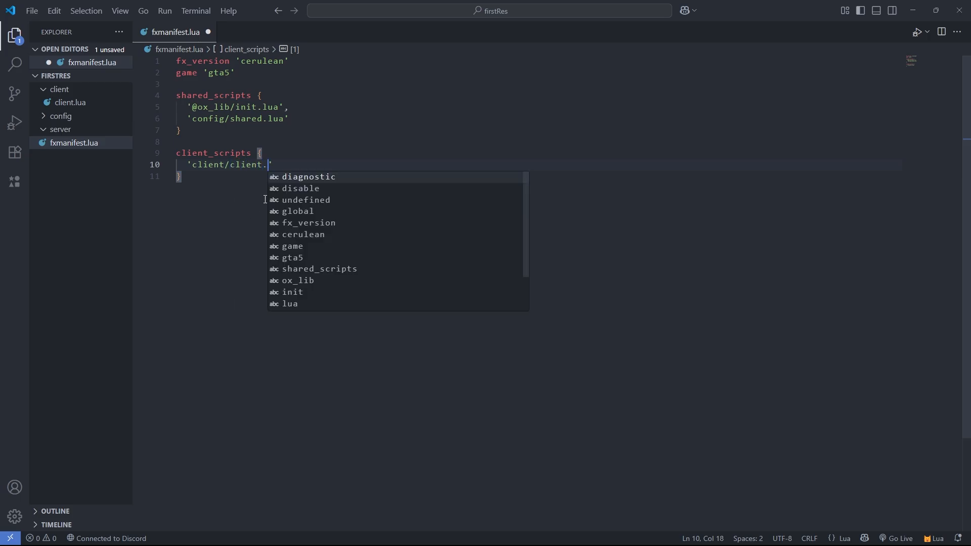
type("lua")
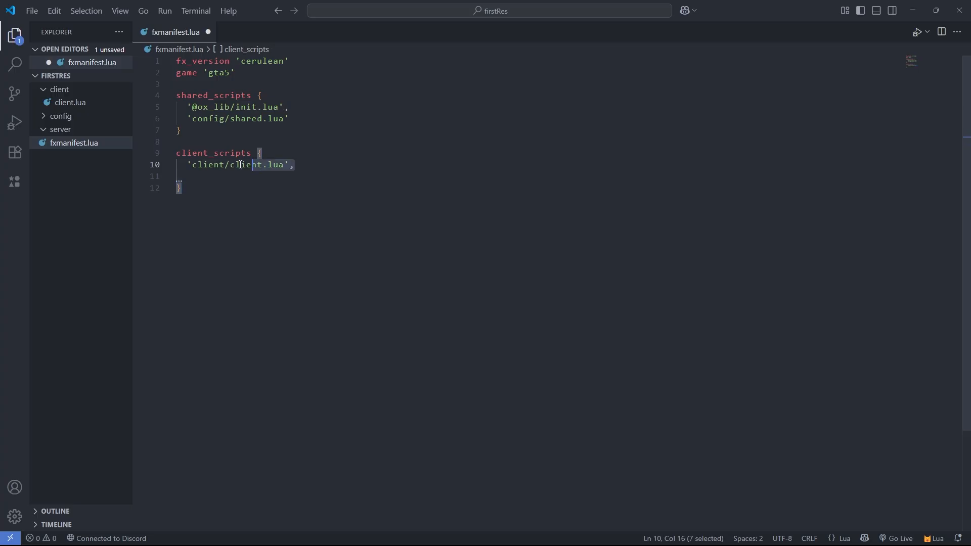
type("'client/client2.lua',")
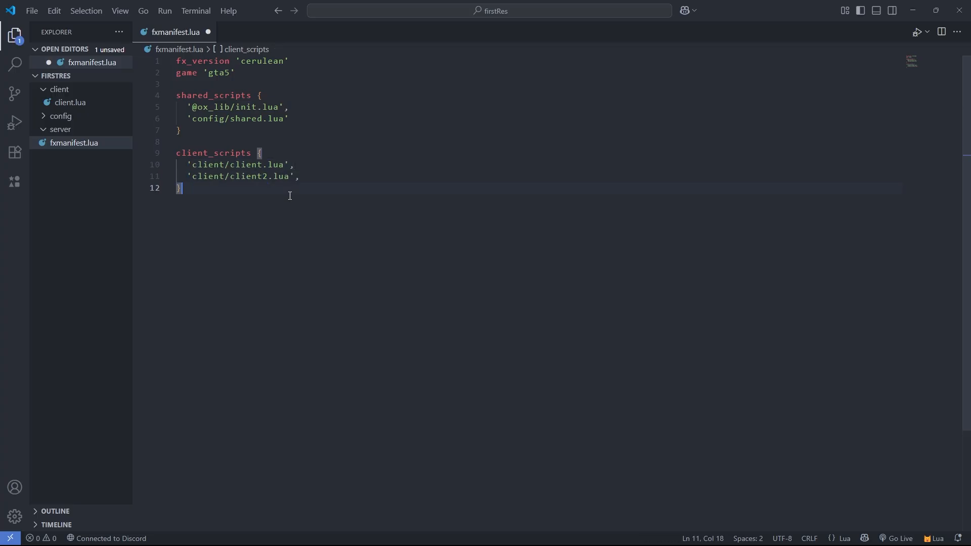
key("ctrl+s")
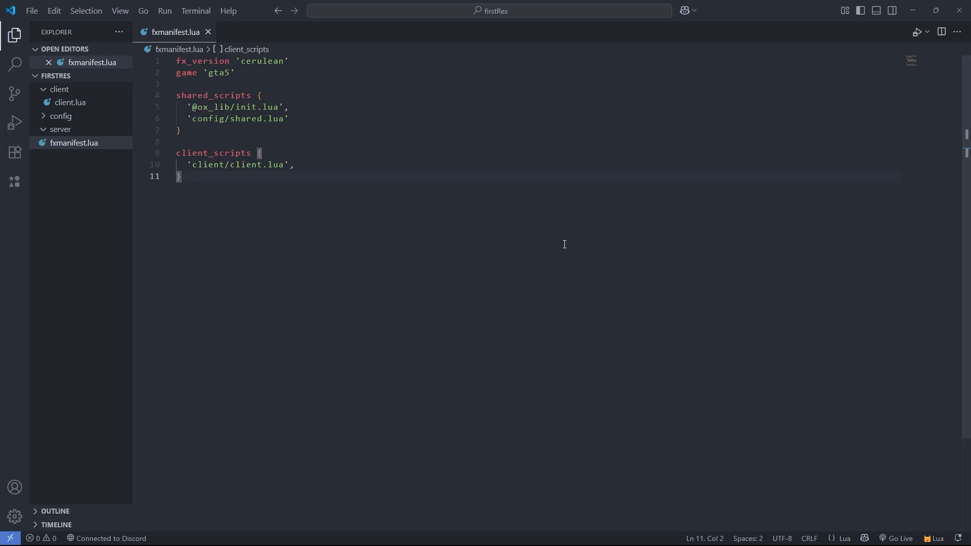
mouse_move(313, 194)
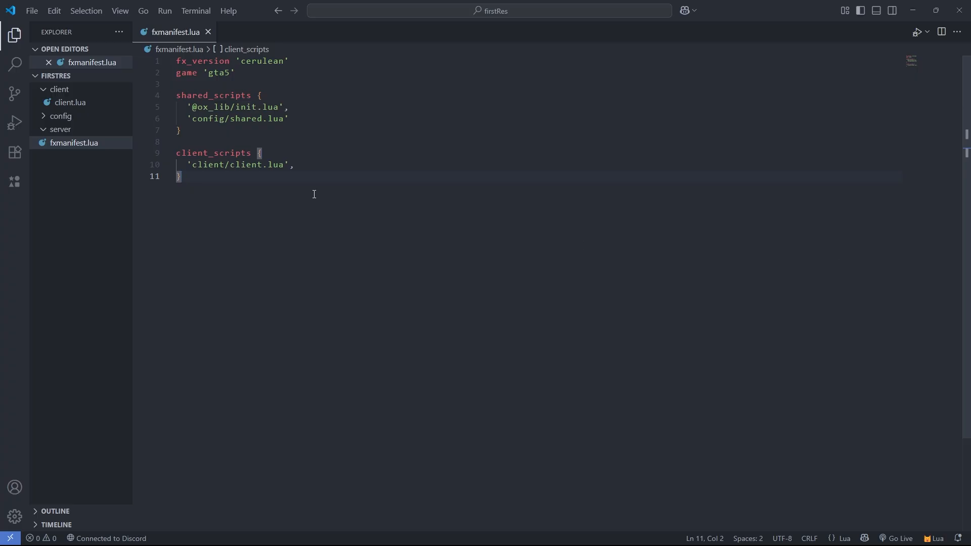
- Add a server_scripts block listing 'server/server.lua' below client_scripts and save
key("enter")
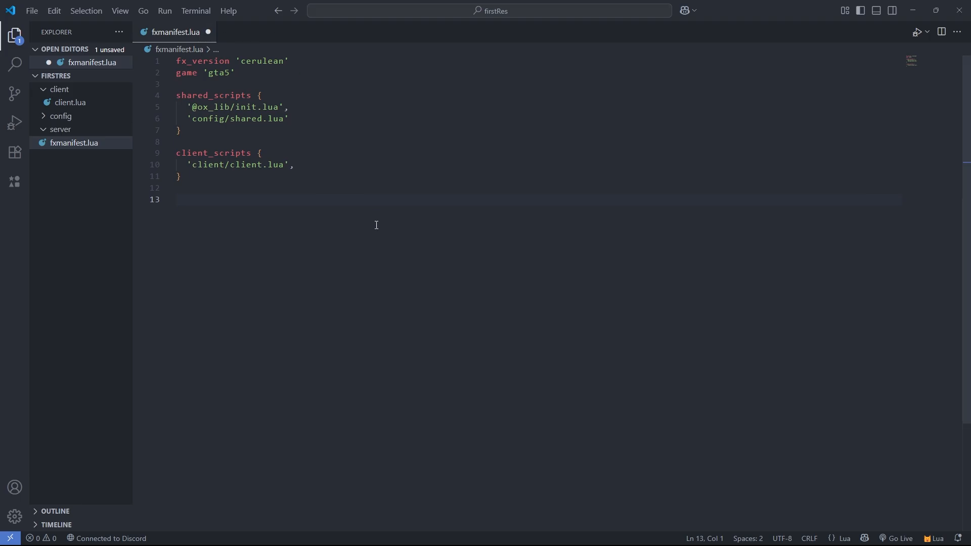
type("server_scripts {")
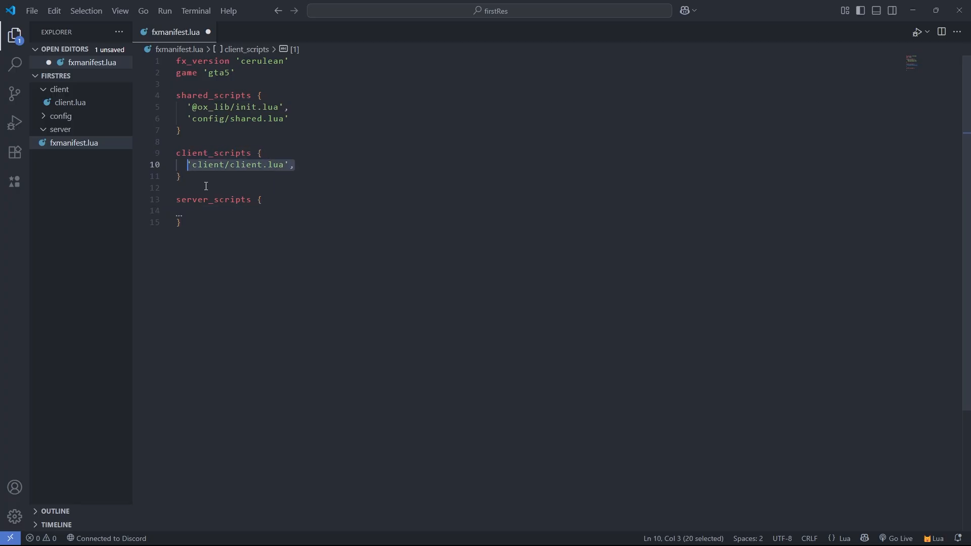
type("'server/client.lua',")
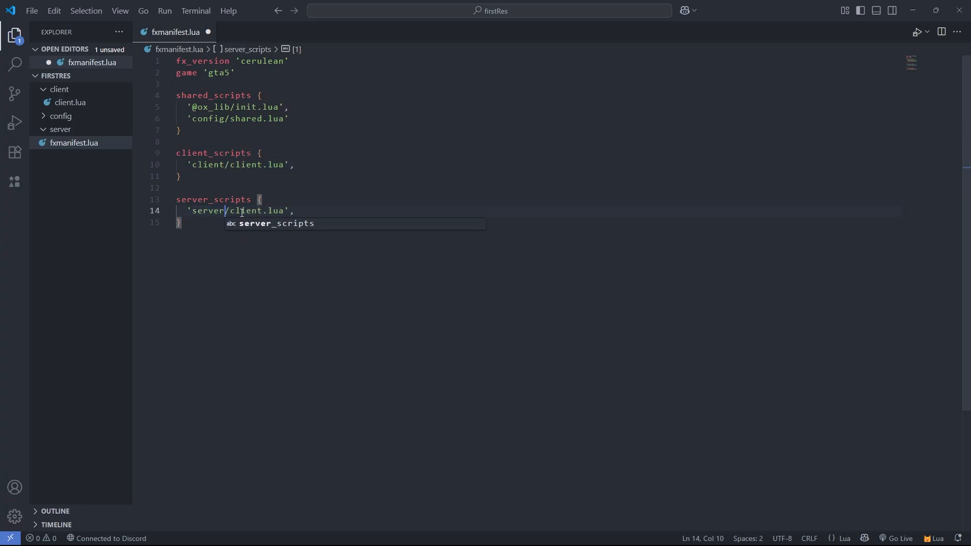
type("server")
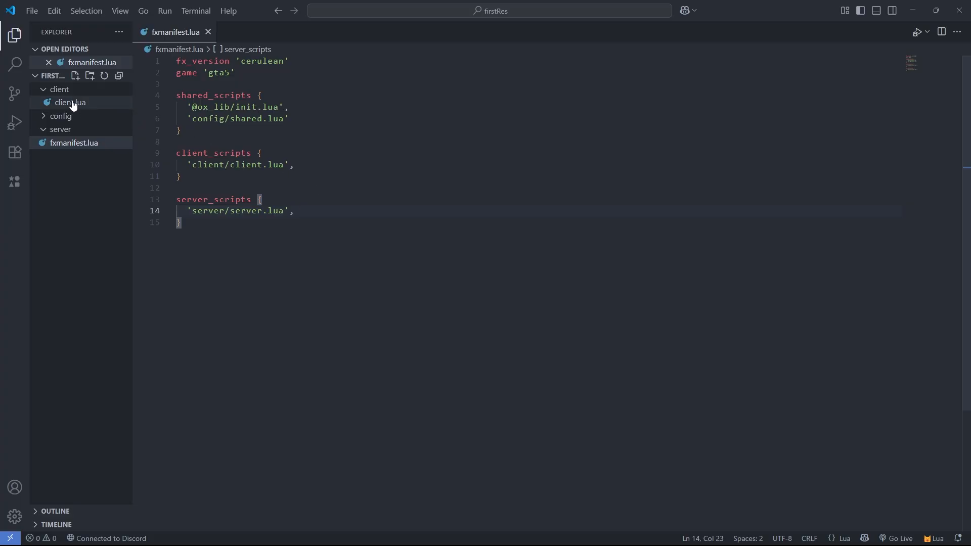
- Create a server.lua file inside the server folder
right_click(60, 129)
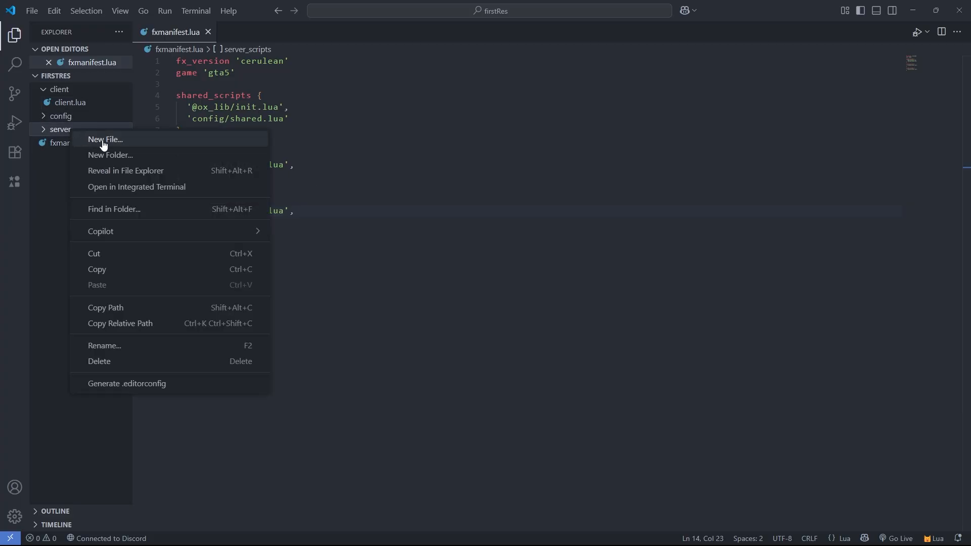
left_click(105, 140)
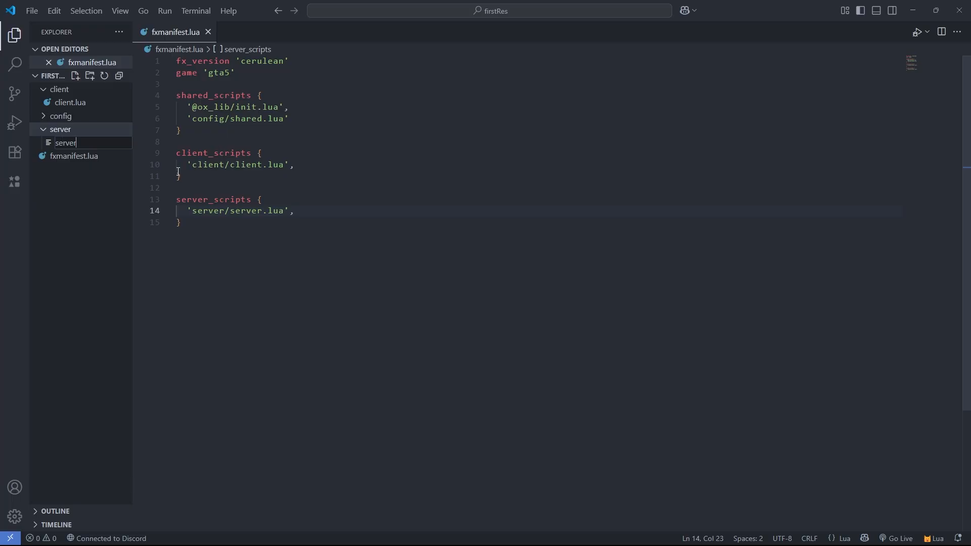
key("Enter")
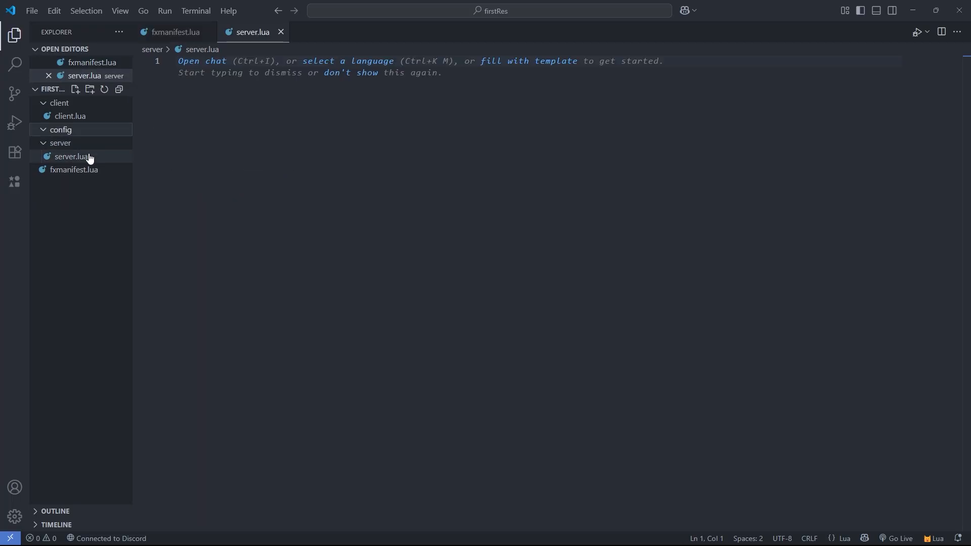
- Add shared.lua and server.lua files to the config folder
right_click(60, 143)
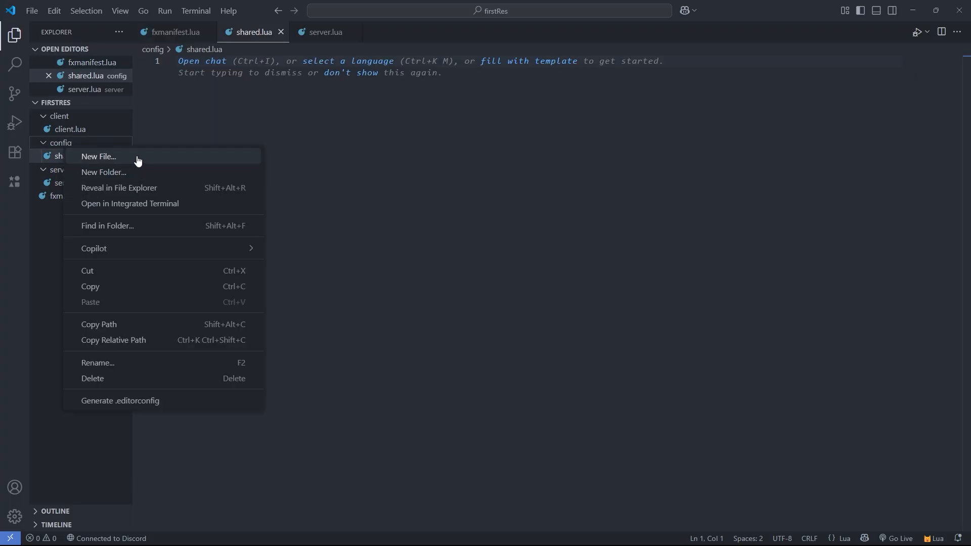
left_click(98, 156)
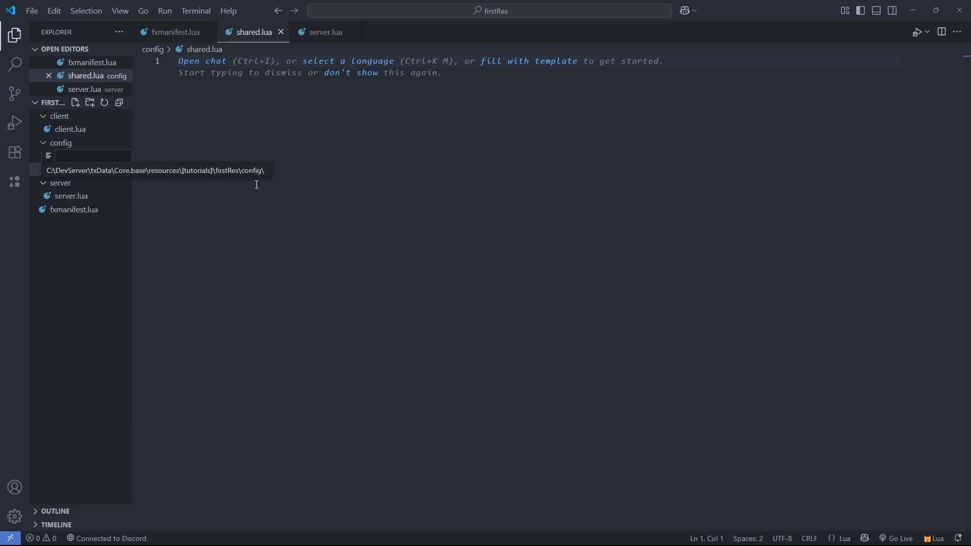
type("server.")
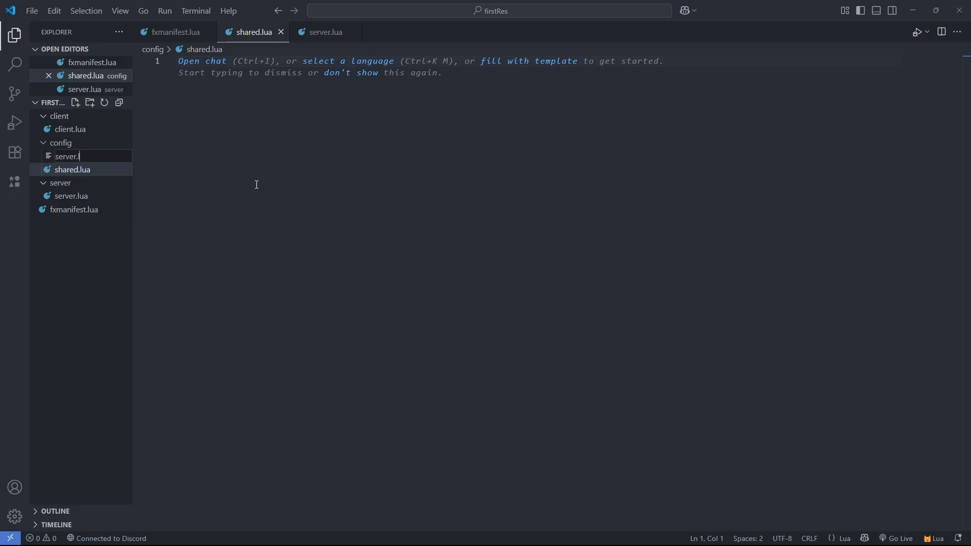
right_click(72, 156)
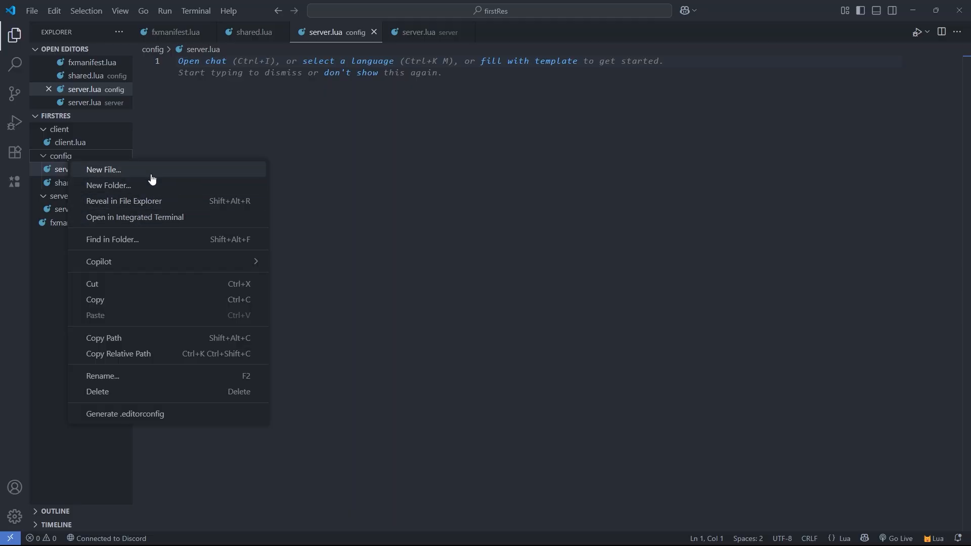
left_click(103, 170)
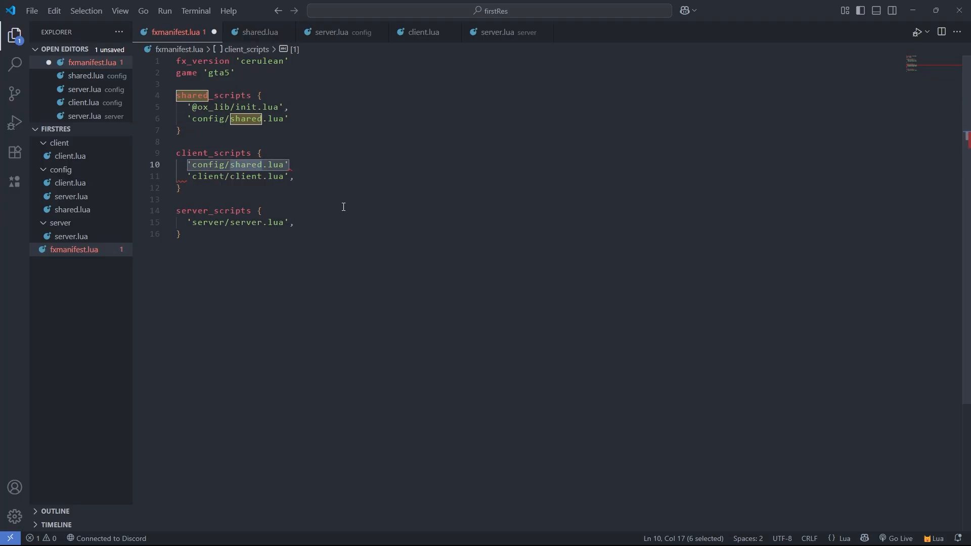
- Load 'config/client.lua' in client_scripts and 'config/server.lua' in server_scripts
type("client")
type("'config/server.lua',")
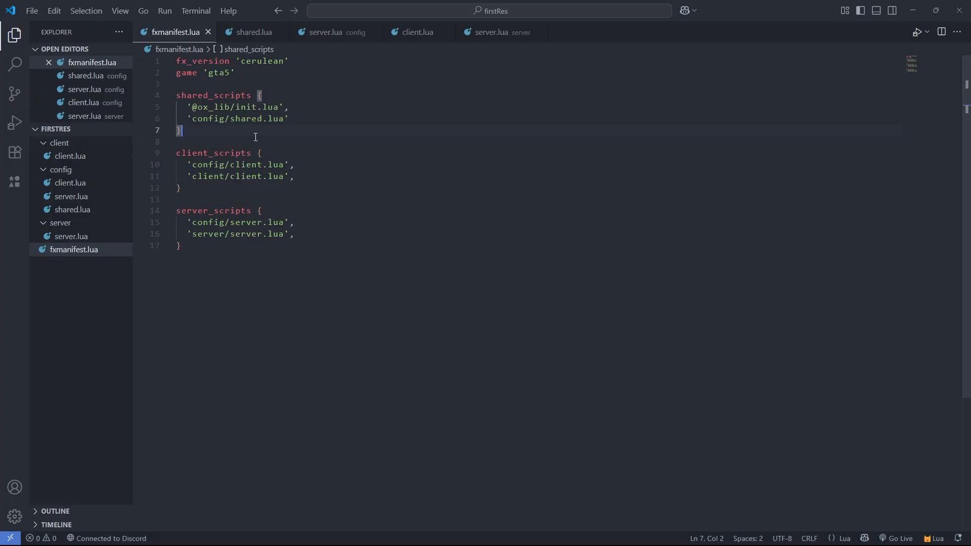
left_click(71, 197)
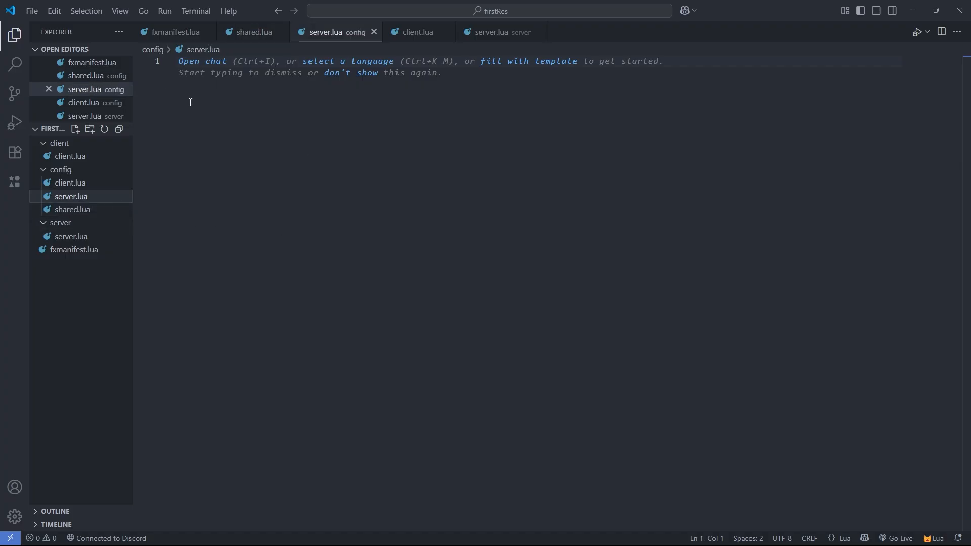
mouse_move(95, 235)
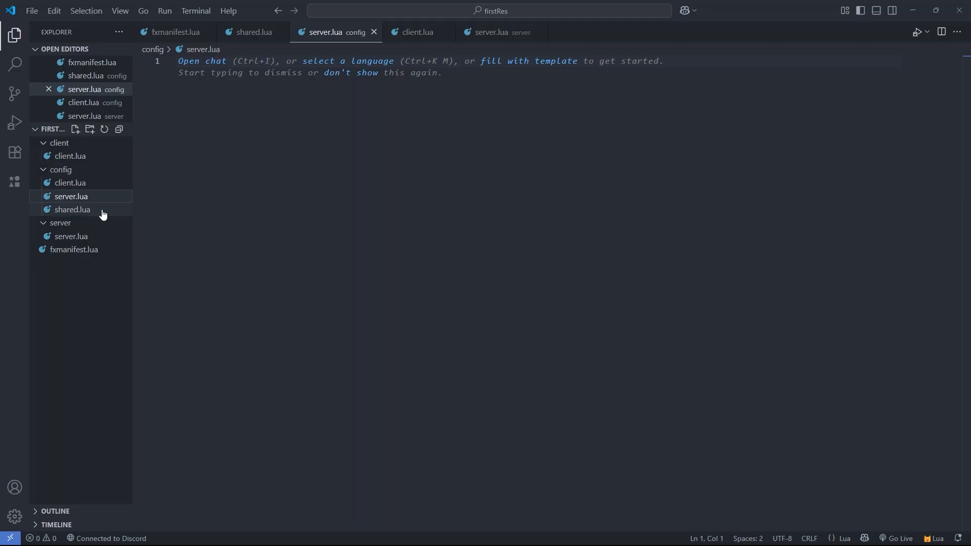
left_click(70, 182)
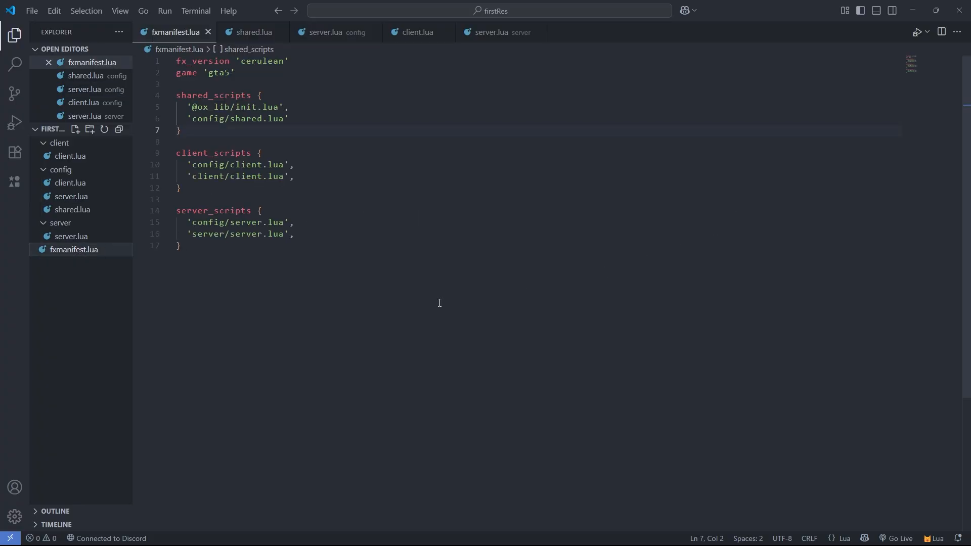
- Finish the lua54 'yes' line in fxmanifest.lua, delete the stray character, and save
type("l")
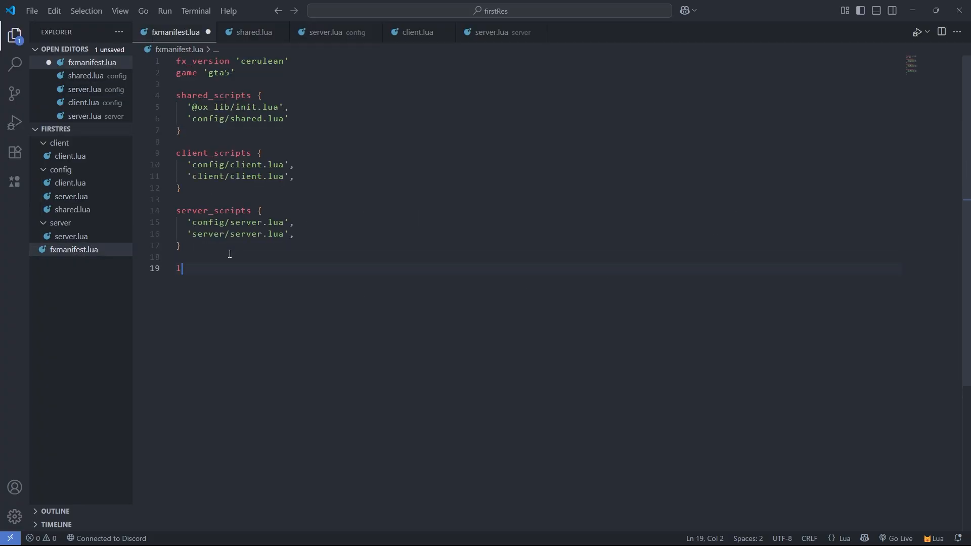
type("ua54")
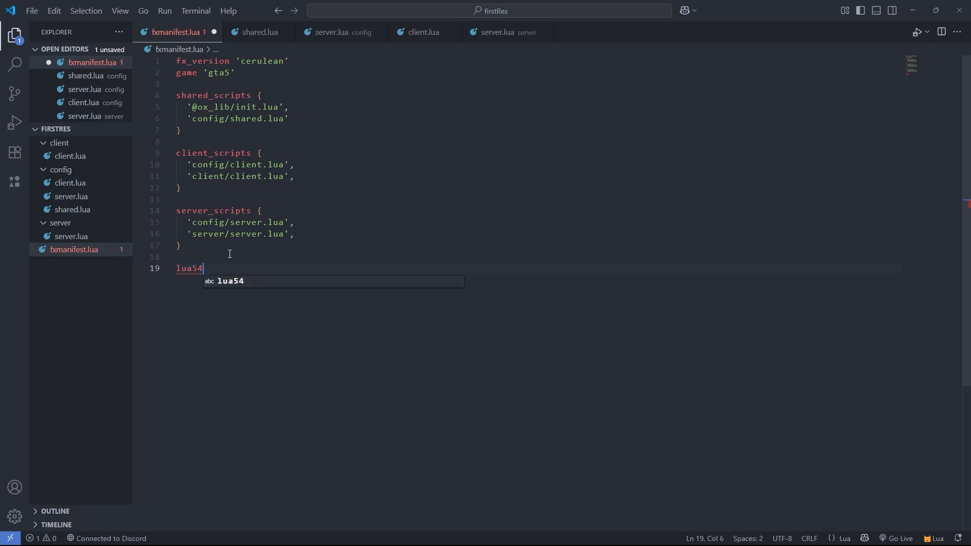
type("'yes'")
type("-")
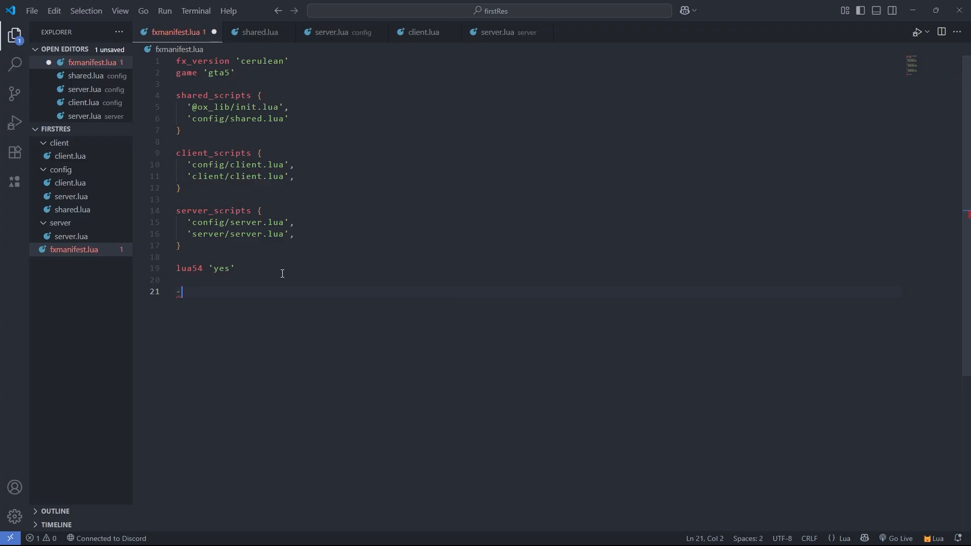
key("Backspace")
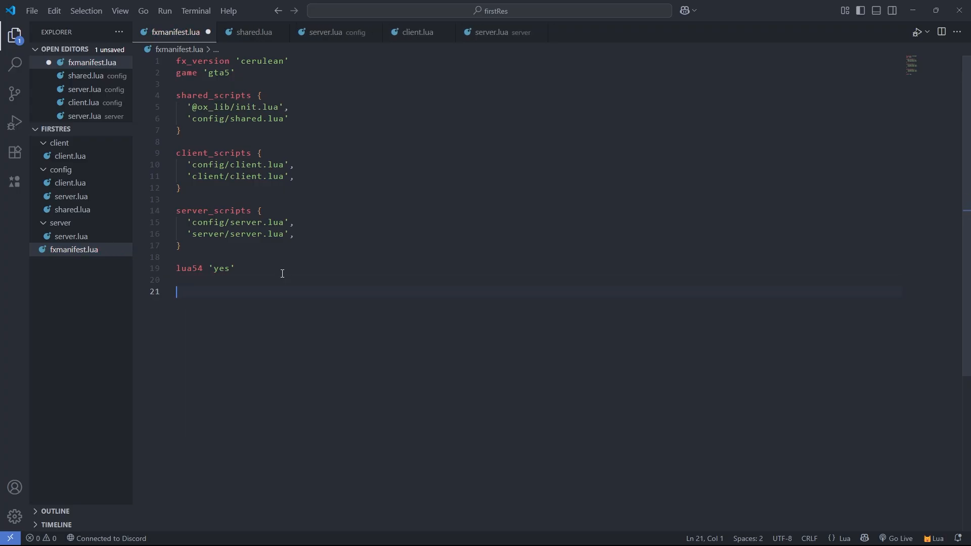
key("ctrl+s")
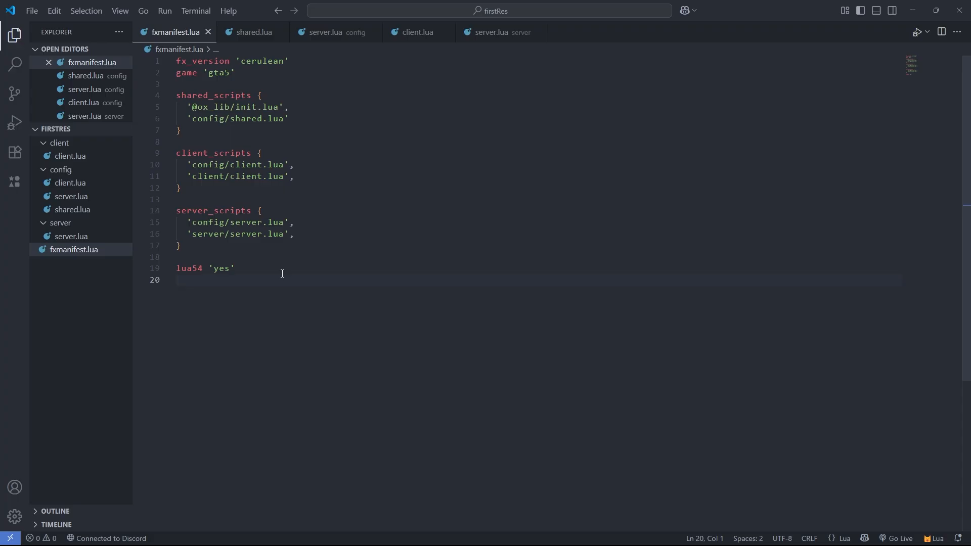
- Add a use_fxv2_oal 'yes' line at the end of fxmanifest.lua
type("use")
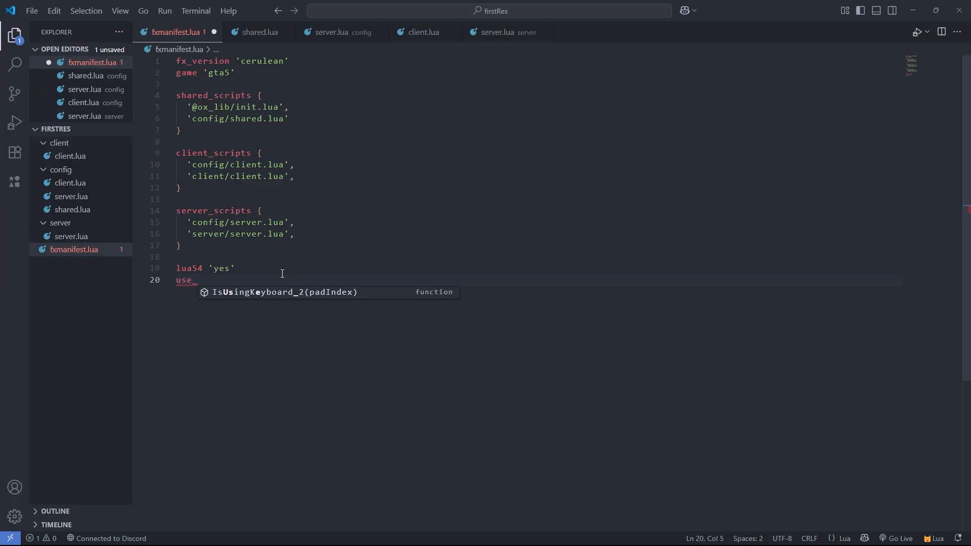
type("_f")
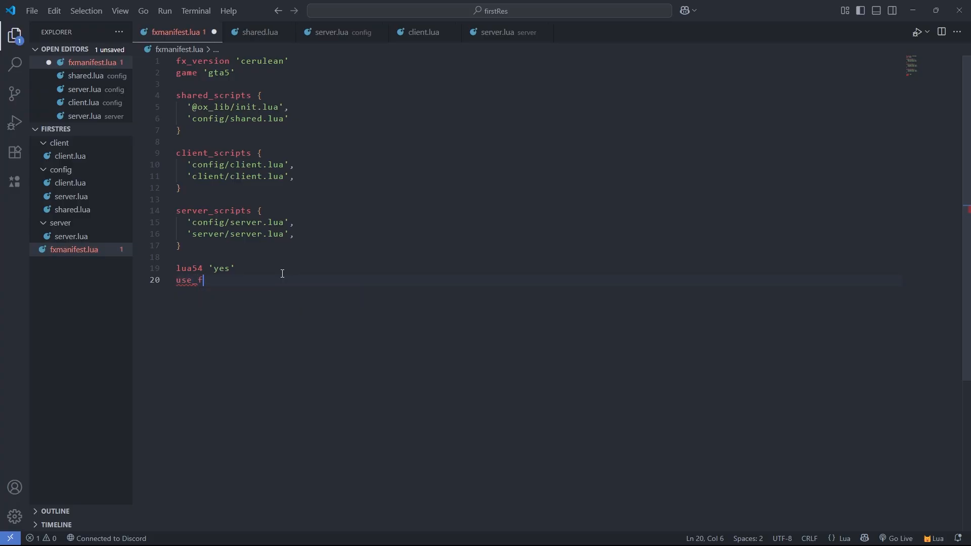
type("xv2_")
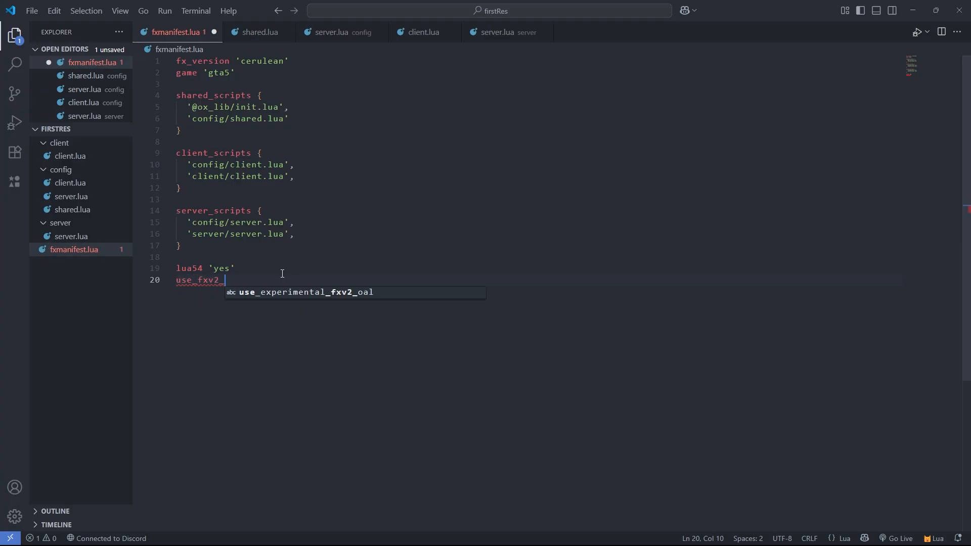
type("oal")
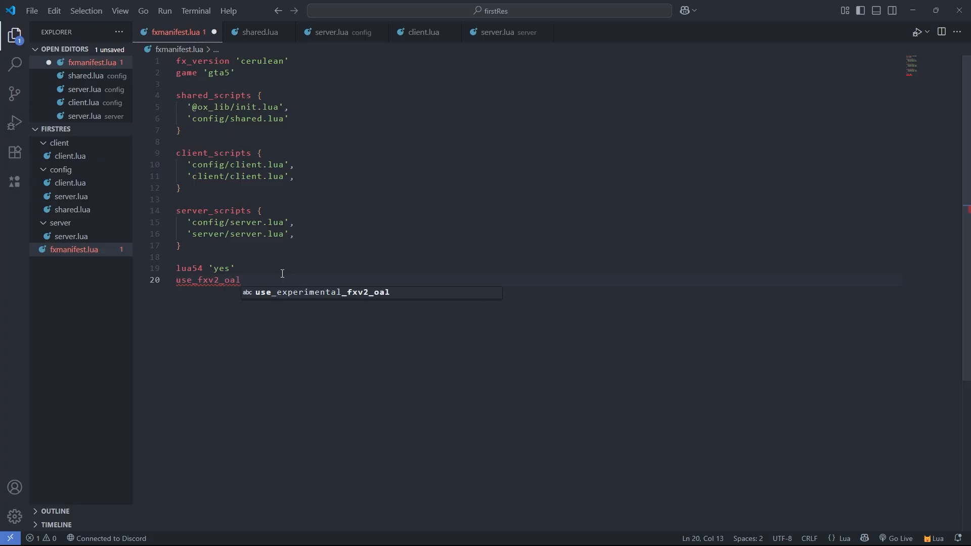
key("Escape")
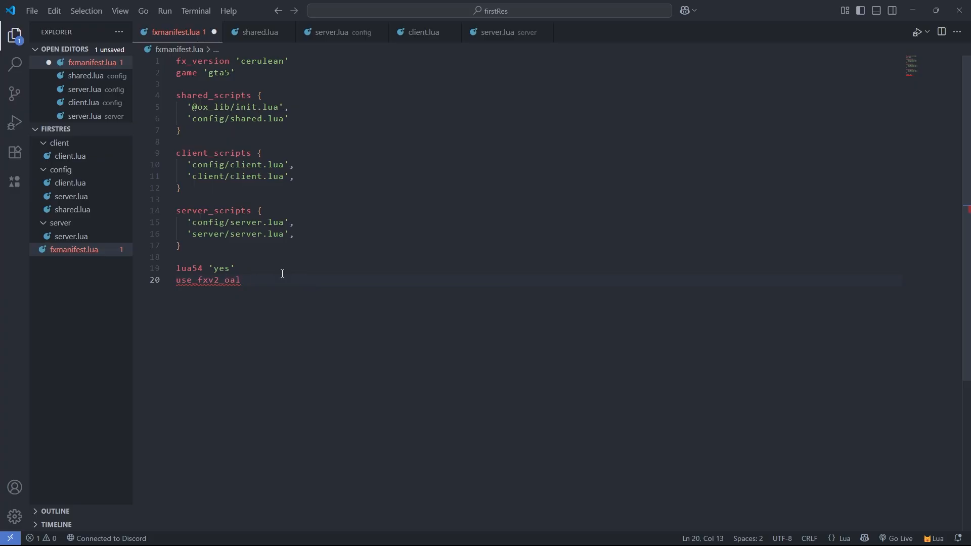
type("'t")
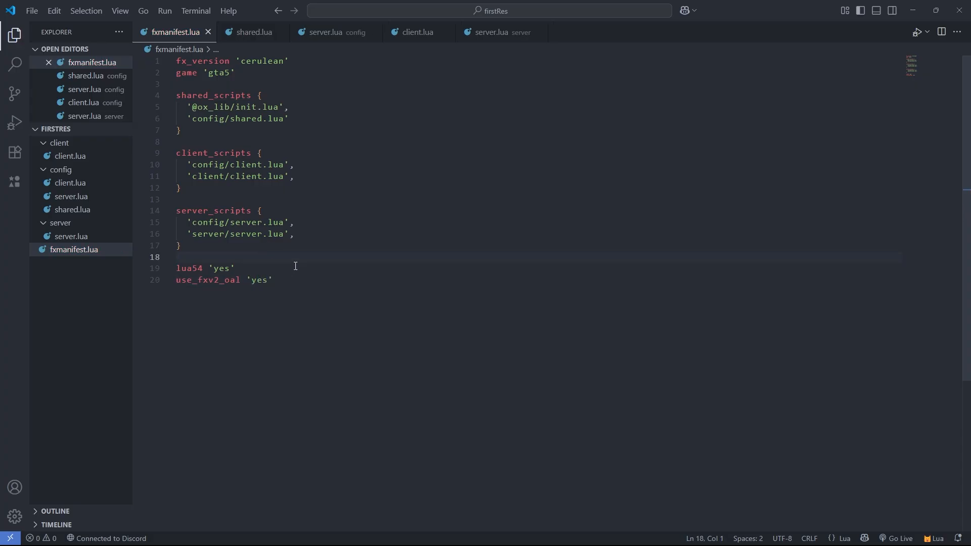
mouse_move(303, 261)
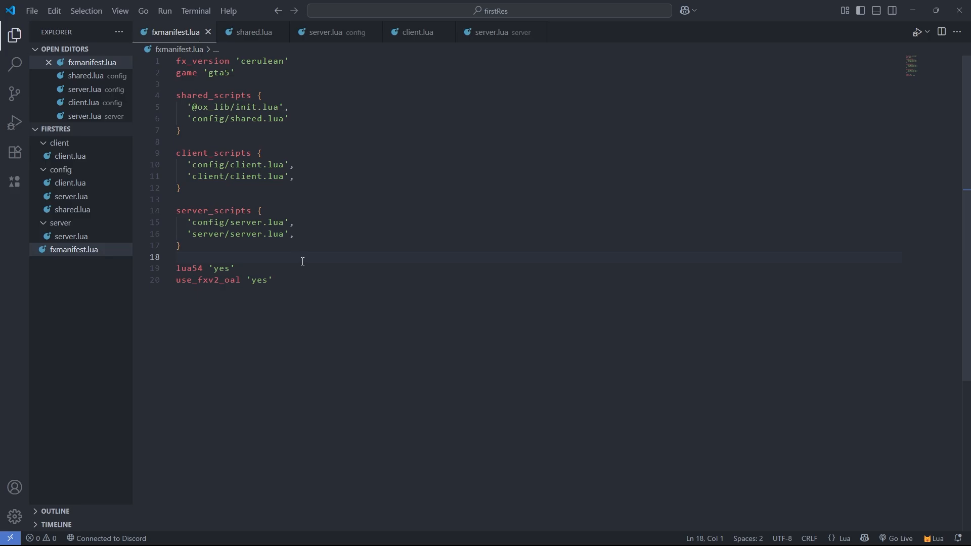
mouse_move(369, 337)
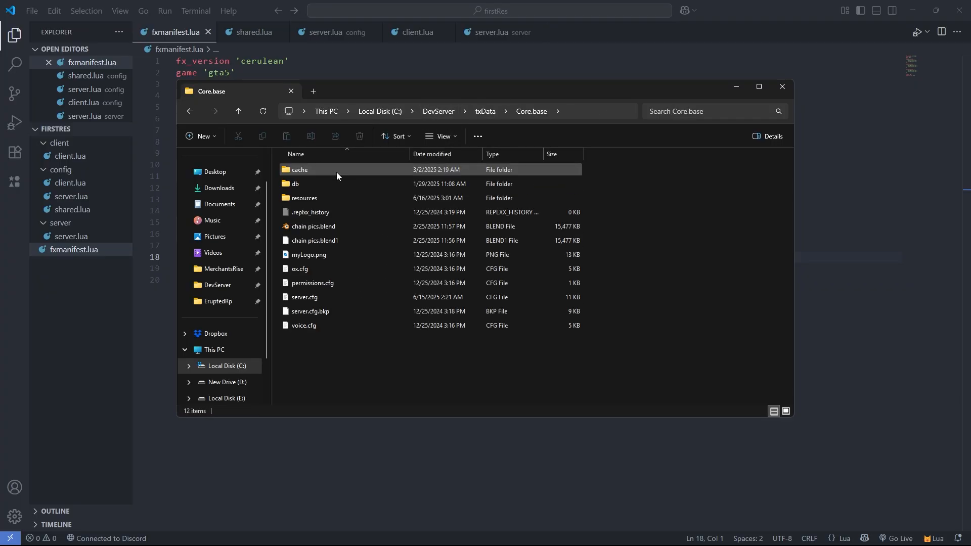
- Open server.cfg and append an 'ensure firstRes' line at the bottom
left_click(304, 297)
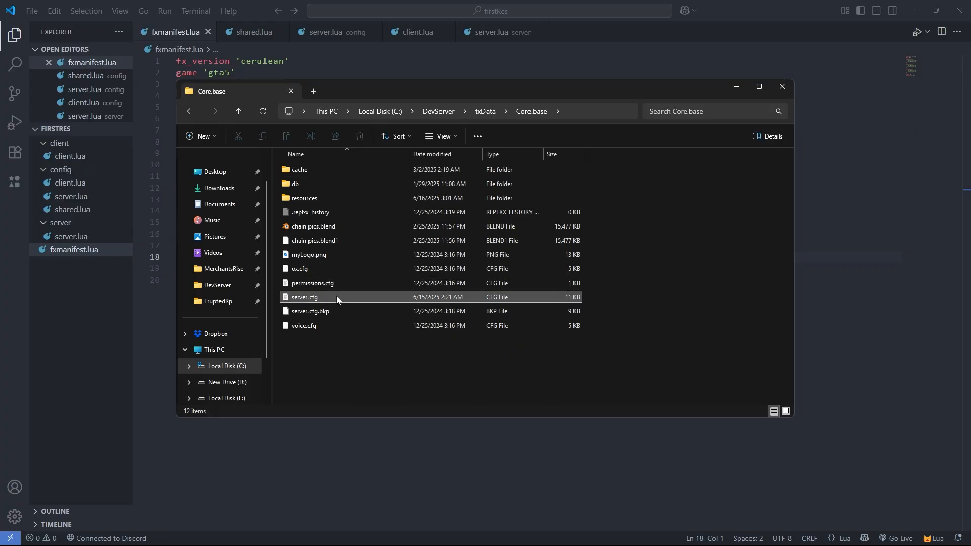
double_click(304, 296)
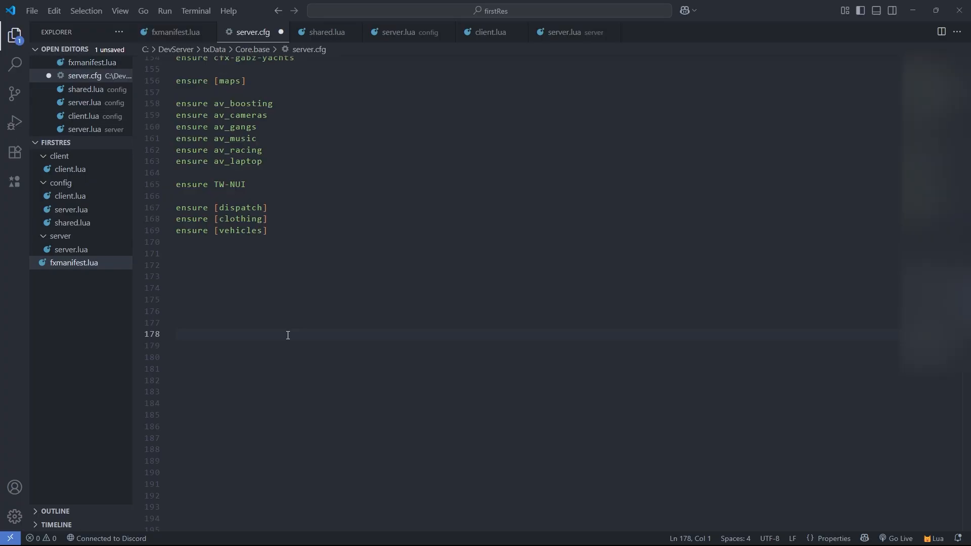
type("ensure firstRes")
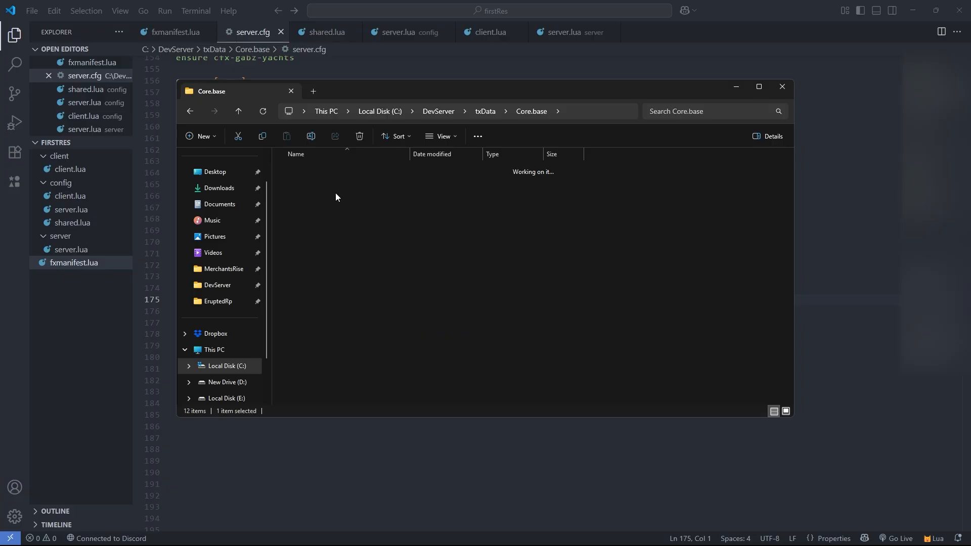
left_click(320, 438)
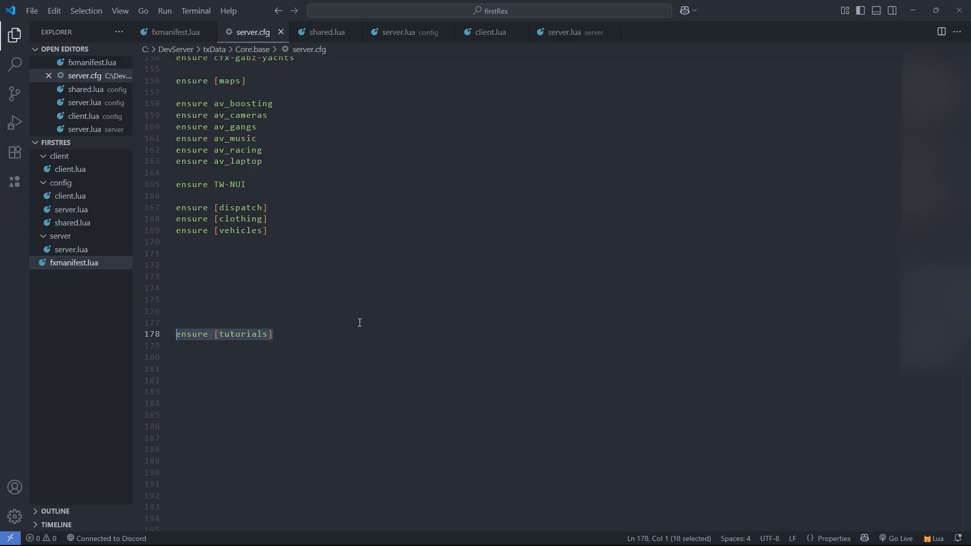
left_click(329, 322)
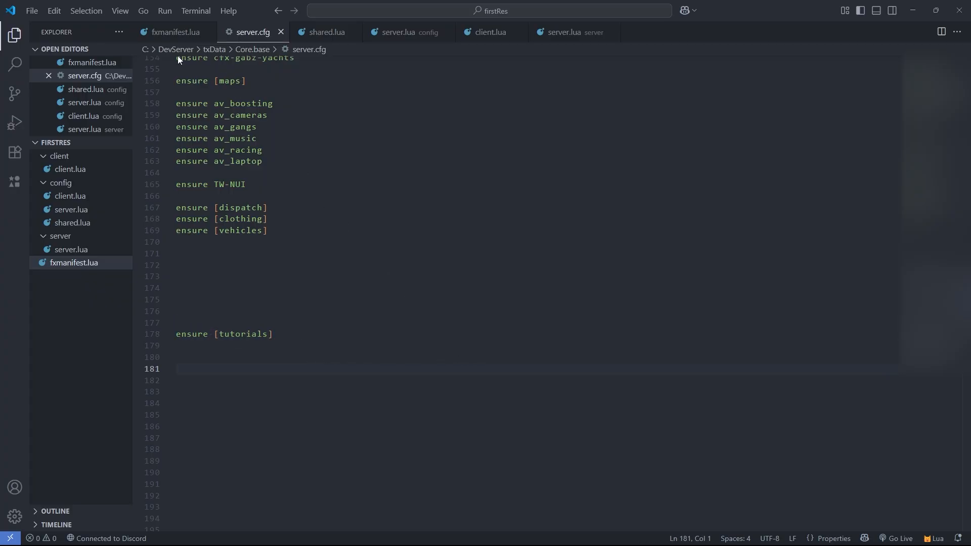
left_click(488, 31)
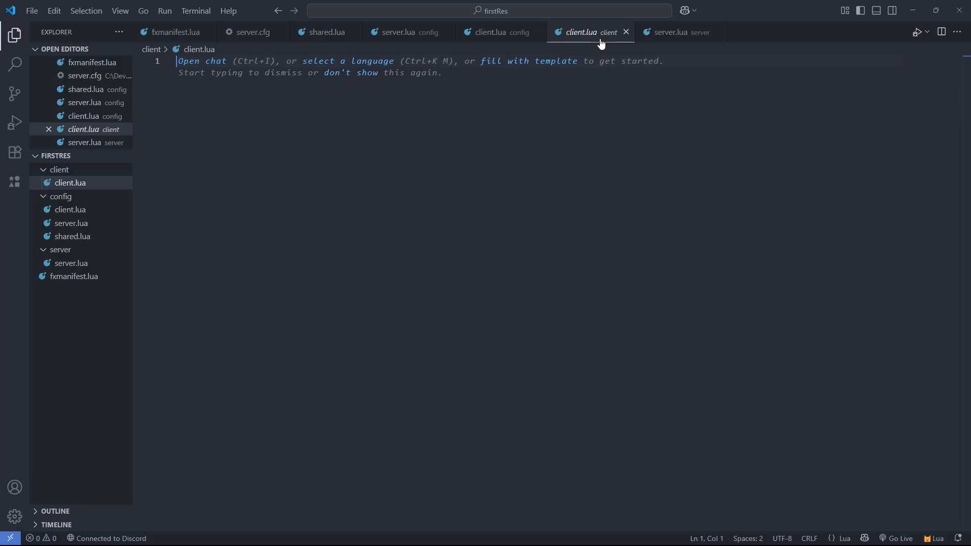
mouse_move(465, 71)
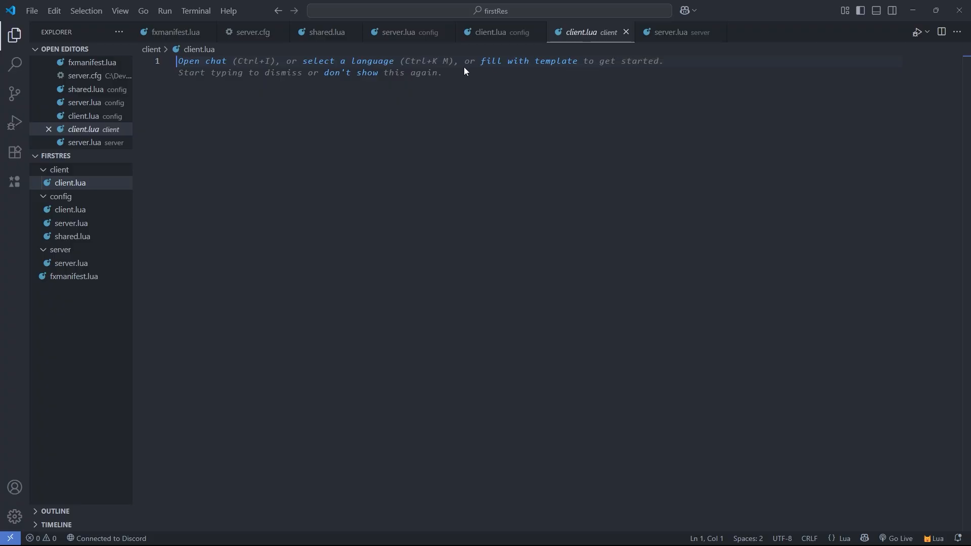
mouse_move(591, 32)
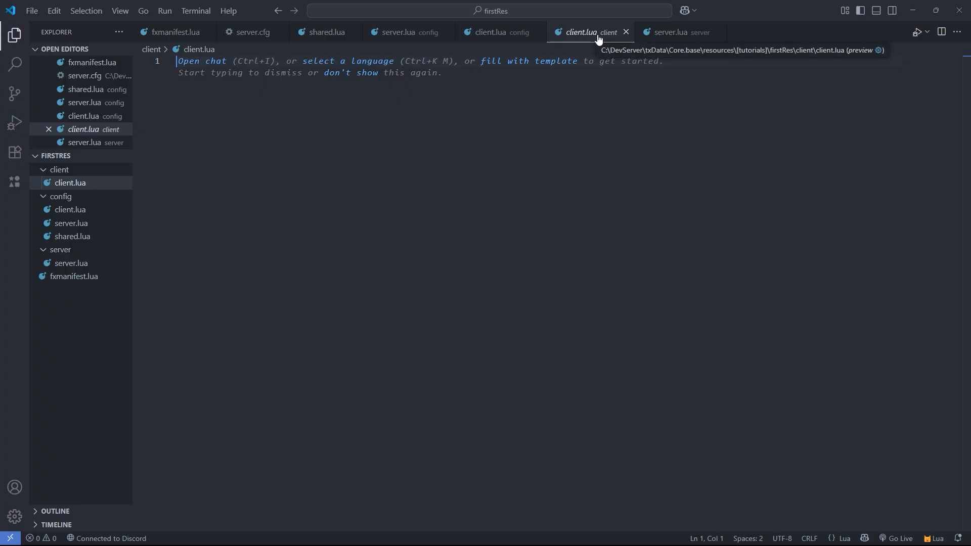
mouse_move(464, 55)
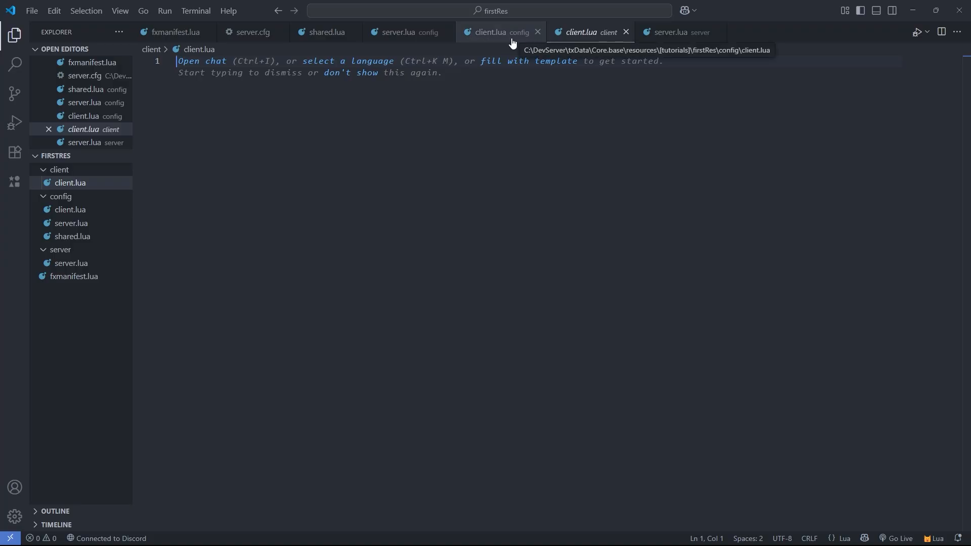
- In client/client.lua, register a 'firstres' command that prints 'hello world'
left_click(496, 31)
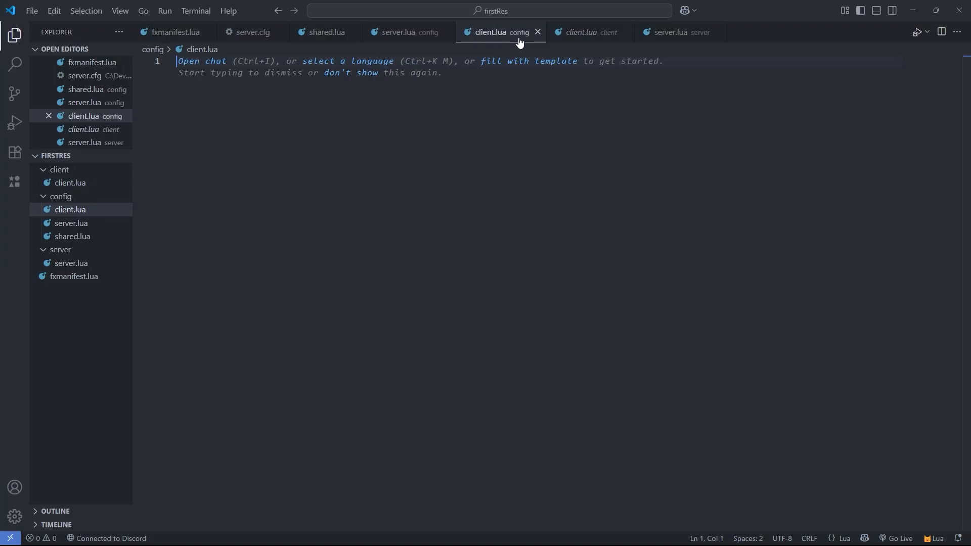
left_click(582, 31)
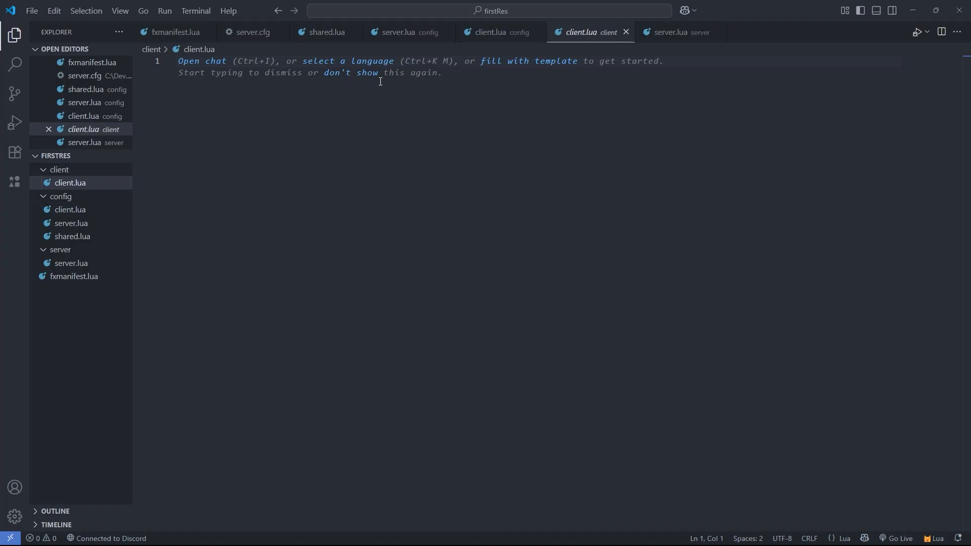
mouse_move(69, 183)
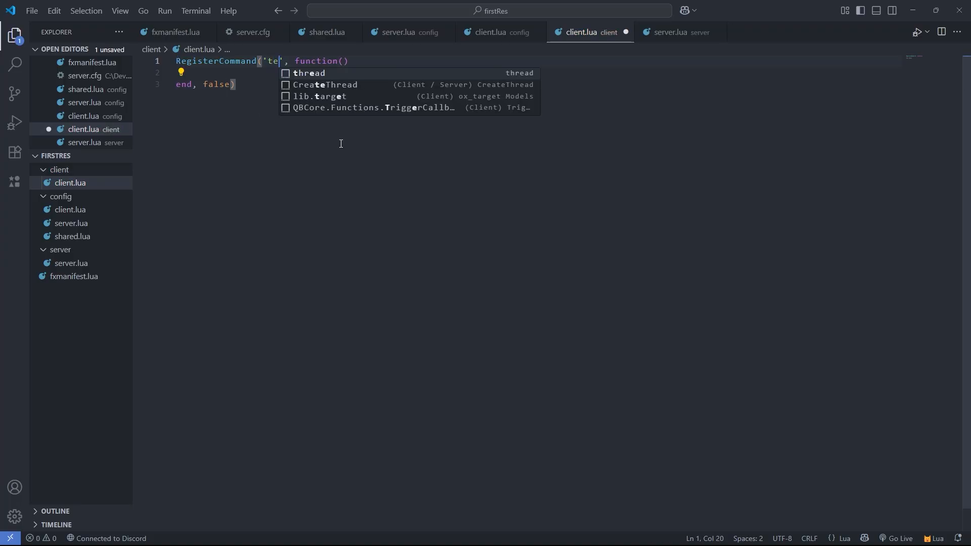
type("irstres")
left_click(539, 72)
type("p")
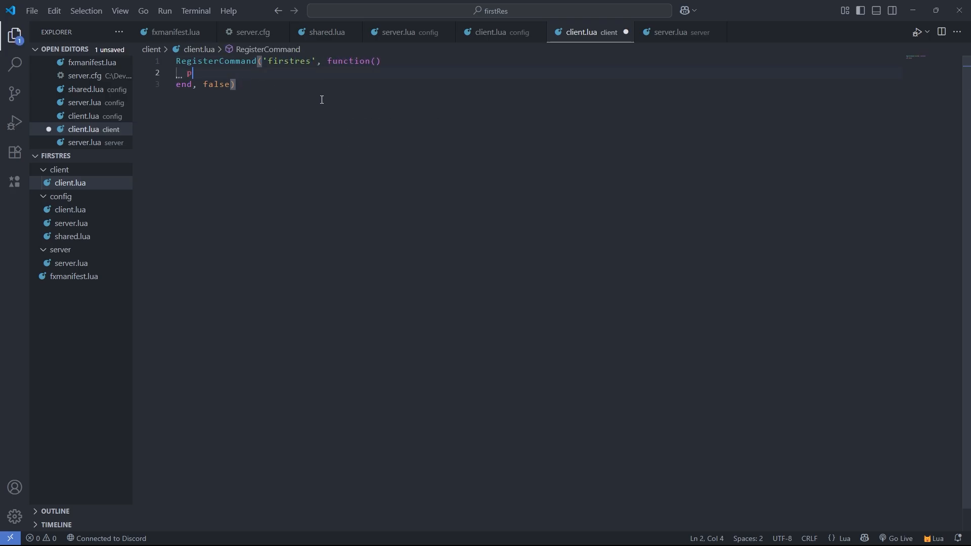
type("rint('')")
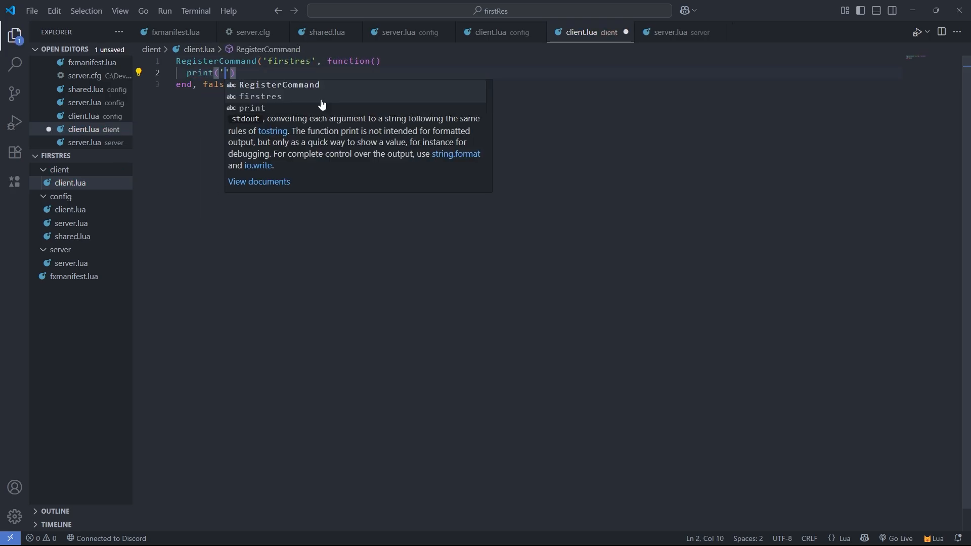
type("hello world")
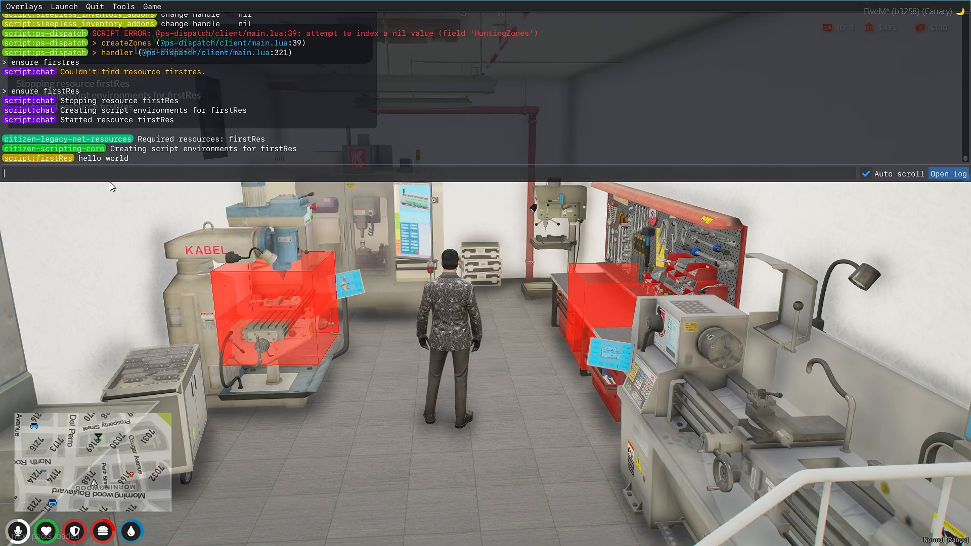
- Switch to FiveM from the taskbar to test the firstRes resource
left_click(15, 533)
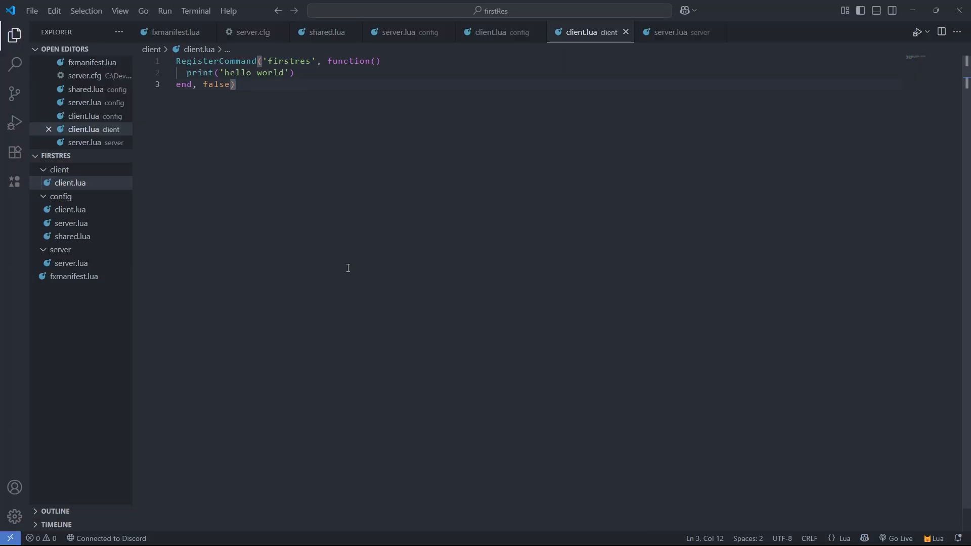
mouse_move(459, 180)
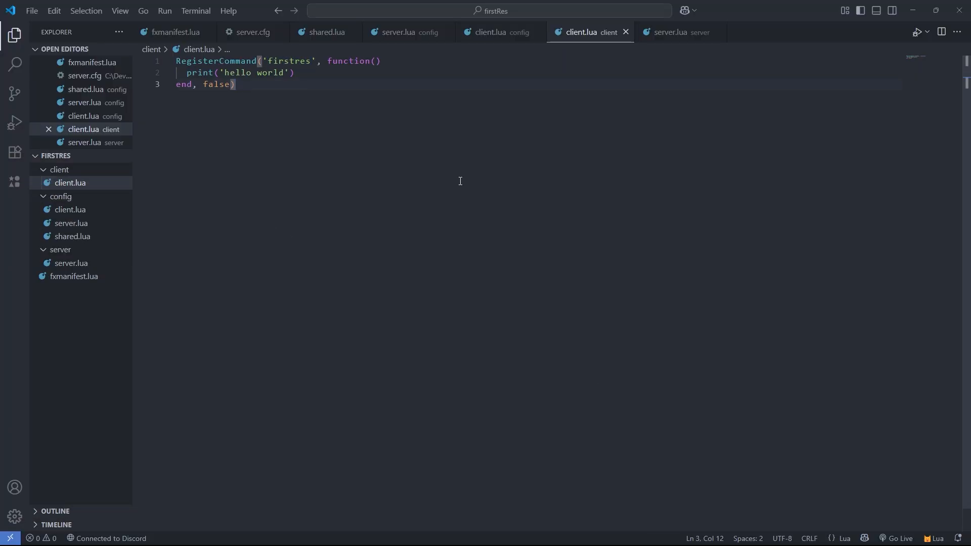